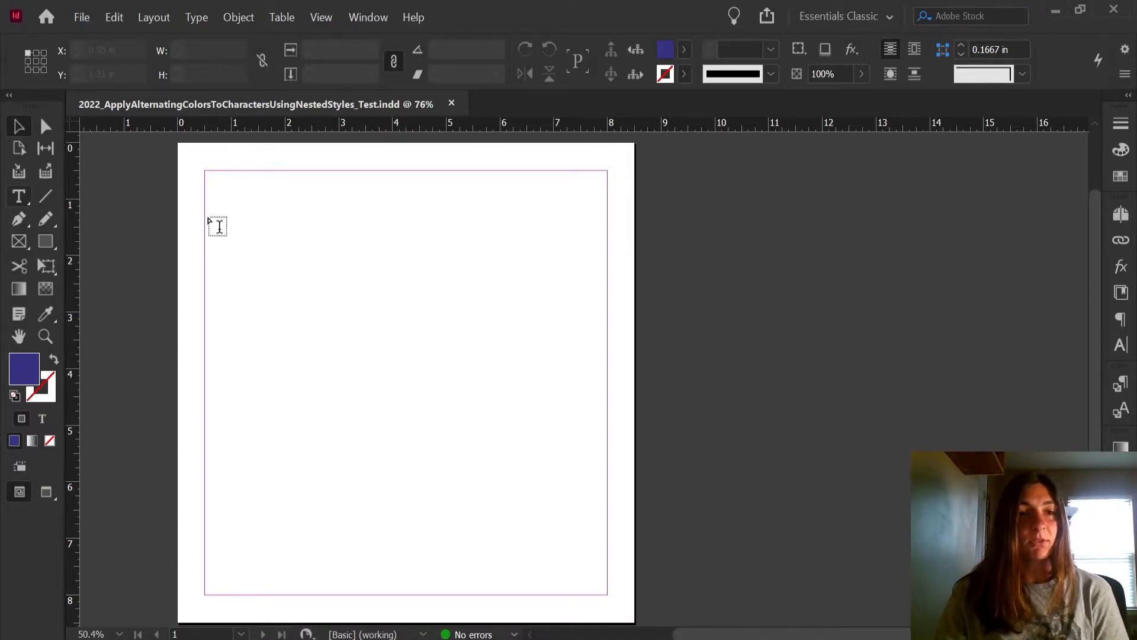
Draw a text frame on the page and type 'Hello, how are you doing?'
{"action": "left_click_drag", "start_coordinate": [207, 211], "coordinate": [600, 450]}
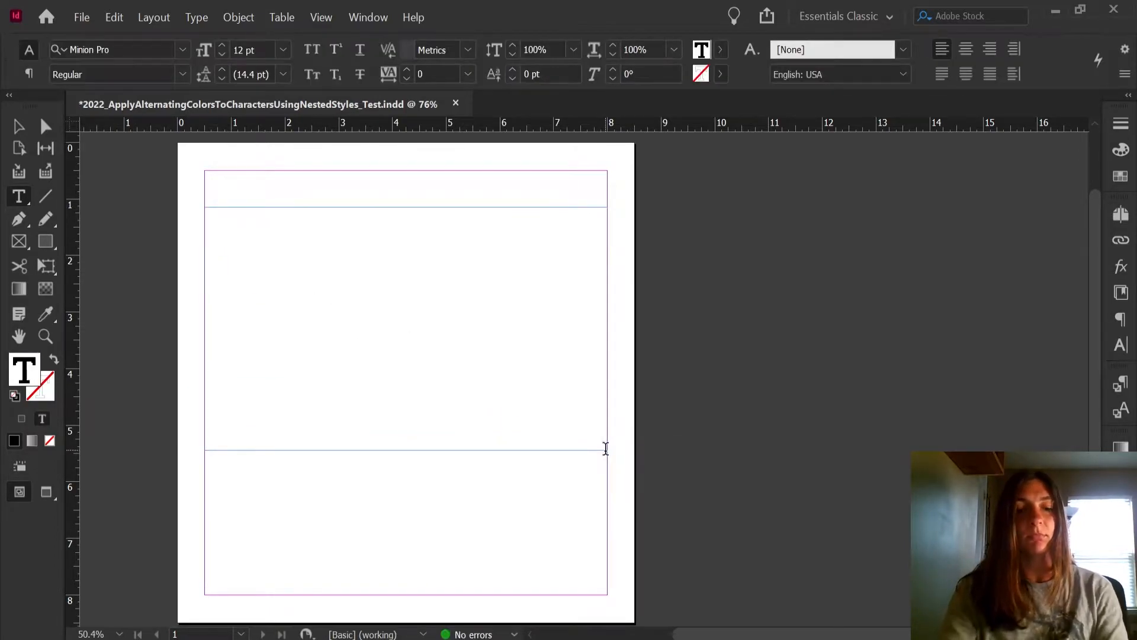
{"action": "type", "text": "Hello, ho"}
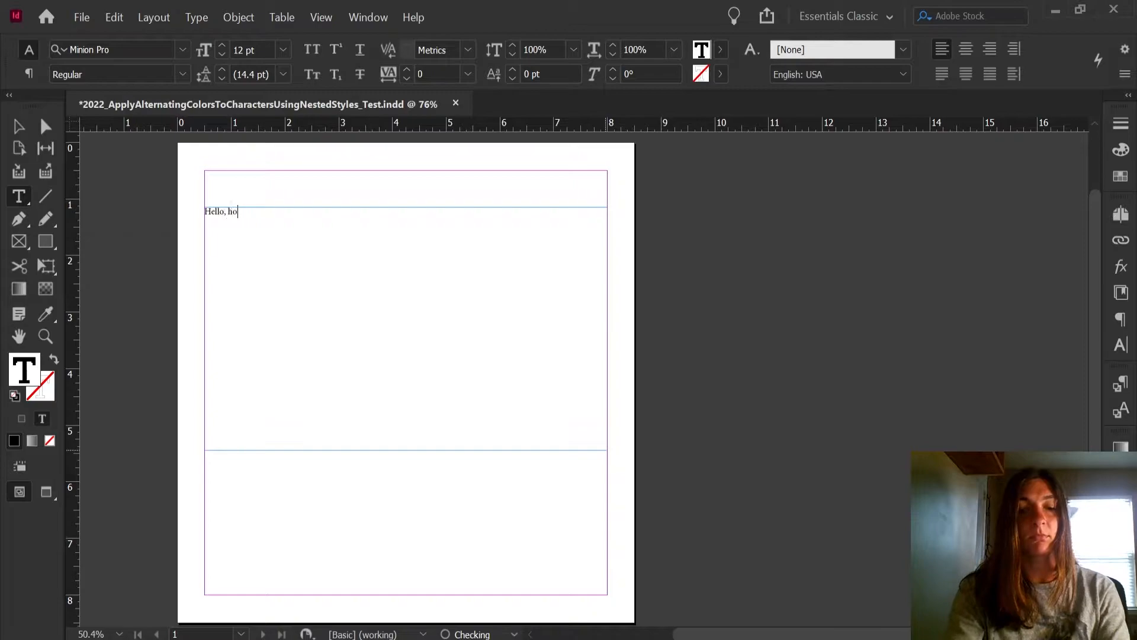
{"action": "type", "text": "w are you doing"}
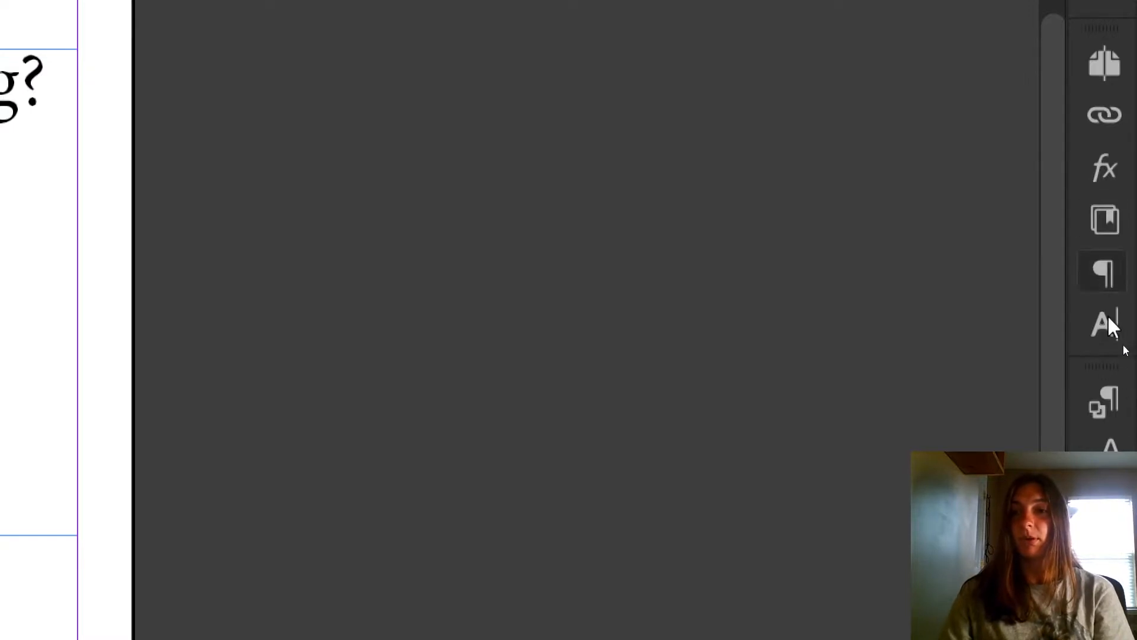
Open Paragraph Style 1's options and rename it 'Cyclical Color Change'
{"action": "left_click", "coordinate": [1103, 404]}
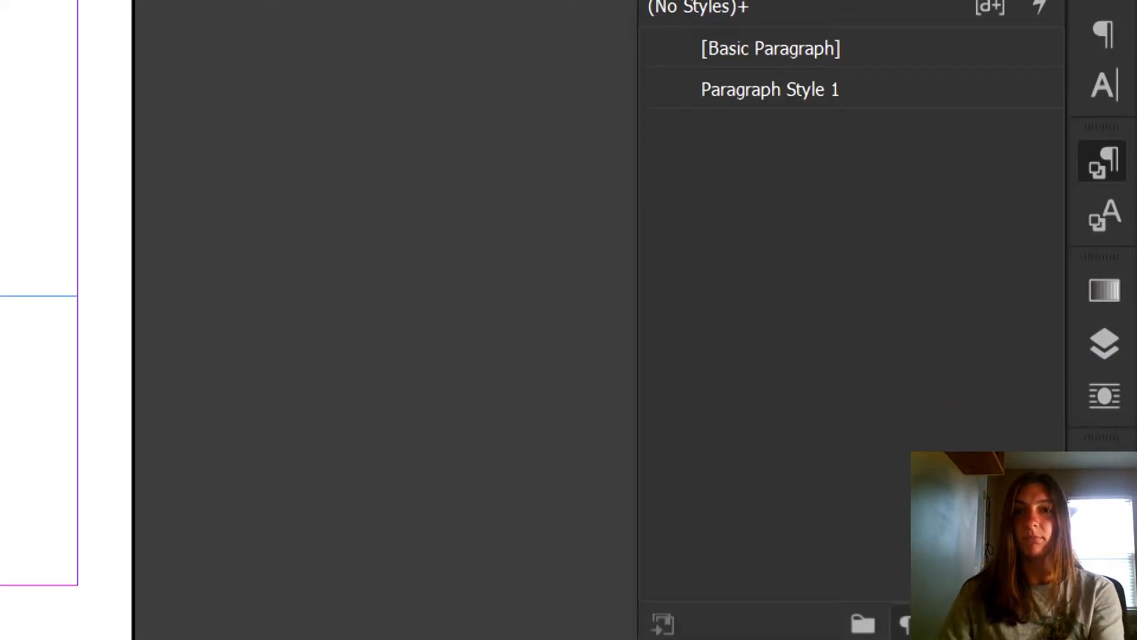
{"action": "left_click", "coordinate": [781, 94]}
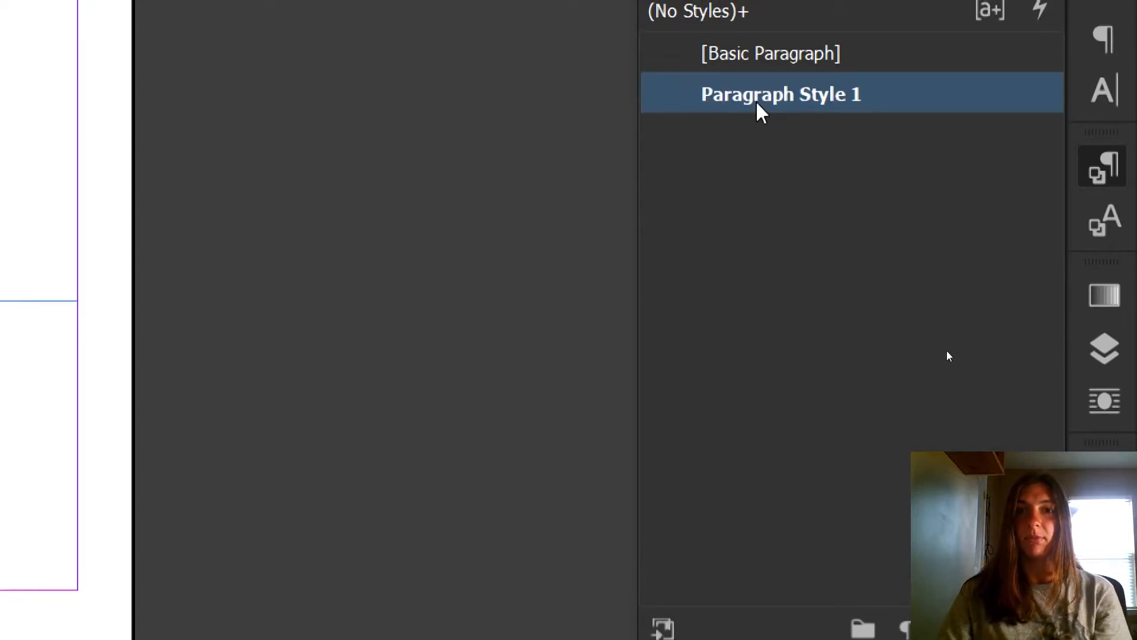
{"action": "double_click", "coordinate": [782, 94]}
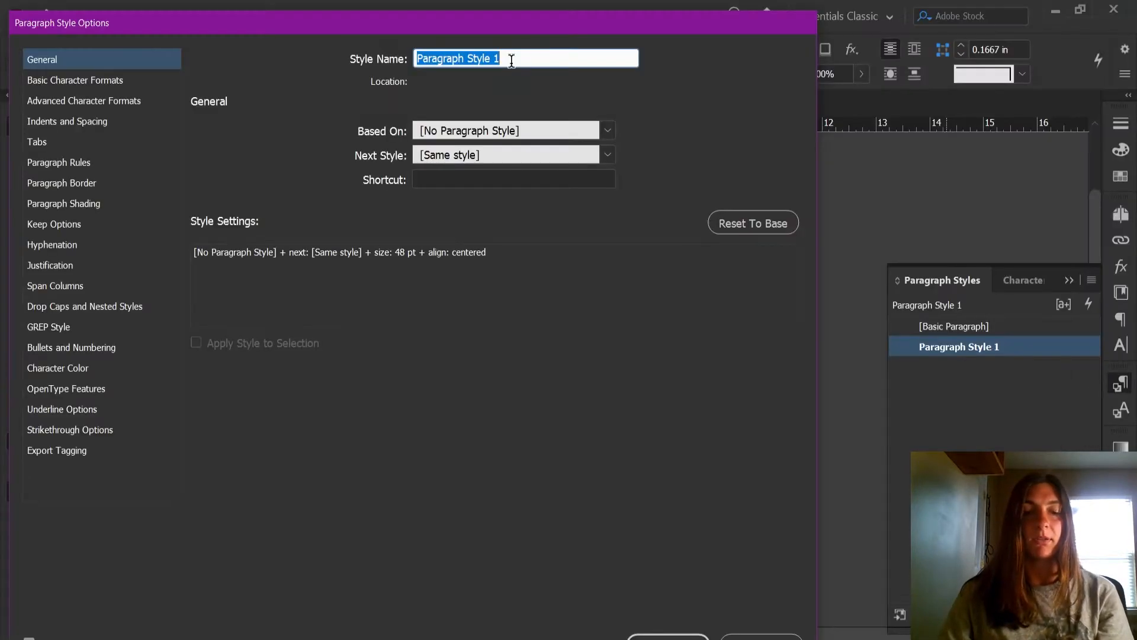
{"action": "type", "text": "Cyclical Color"}
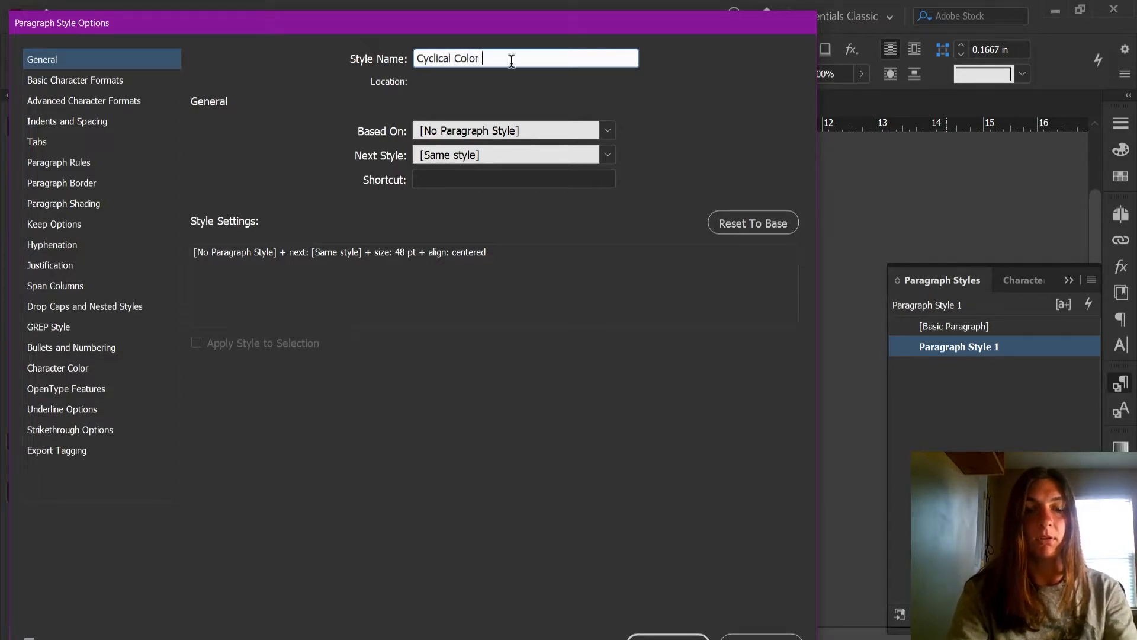
{"action": "type", "text": "Change"}
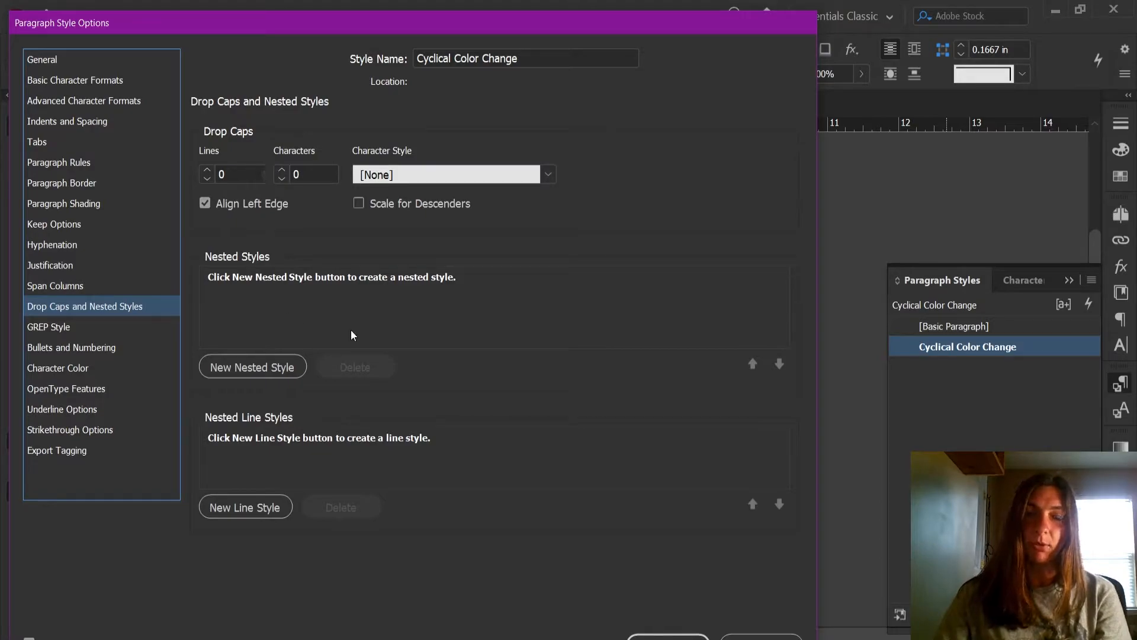
{"action": "mouse_move", "coordinate": [287, 267]}
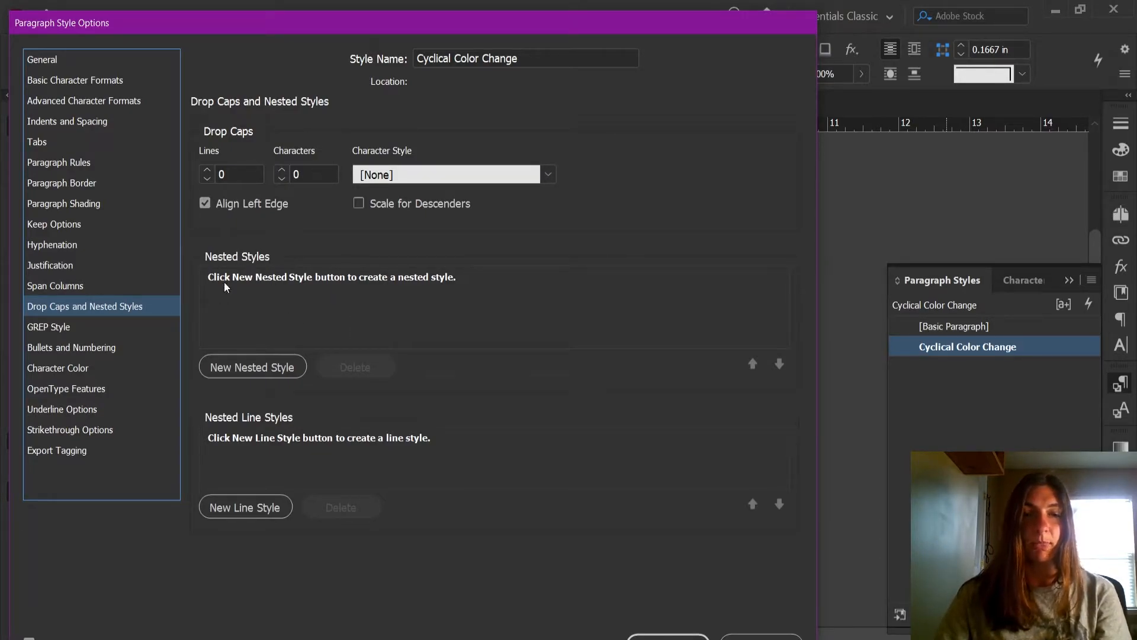
Add a nested style using a new 'Blue' character style with dark blue character color
{"action": "left_click", "coordinate": [253, 366]}
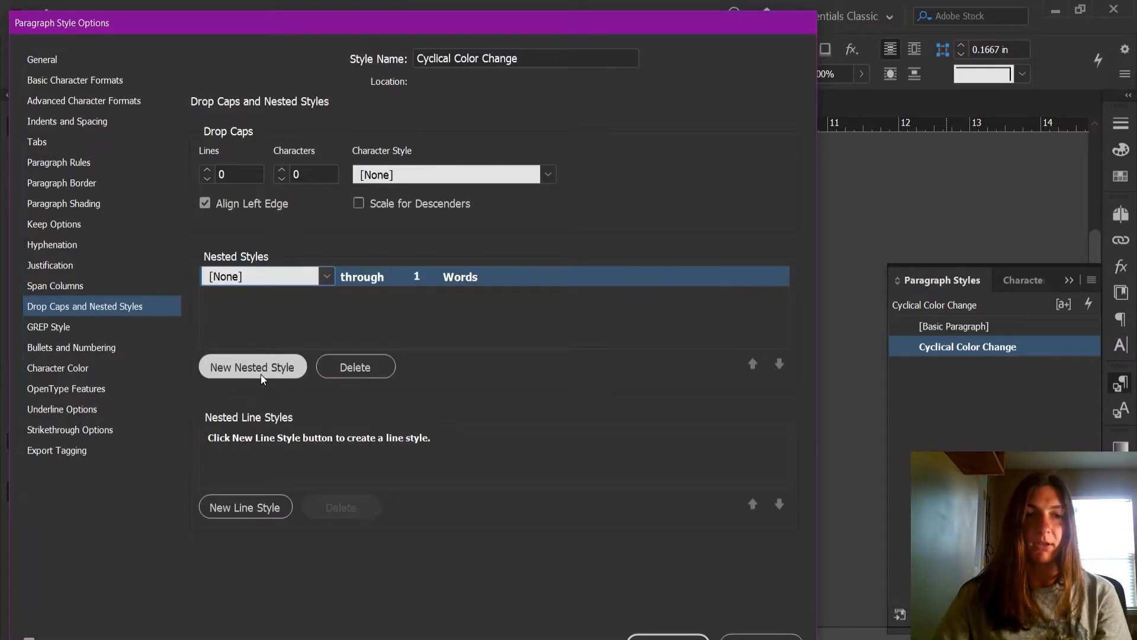
{"action": "mouse_move", "coordinate": [309, 298]}
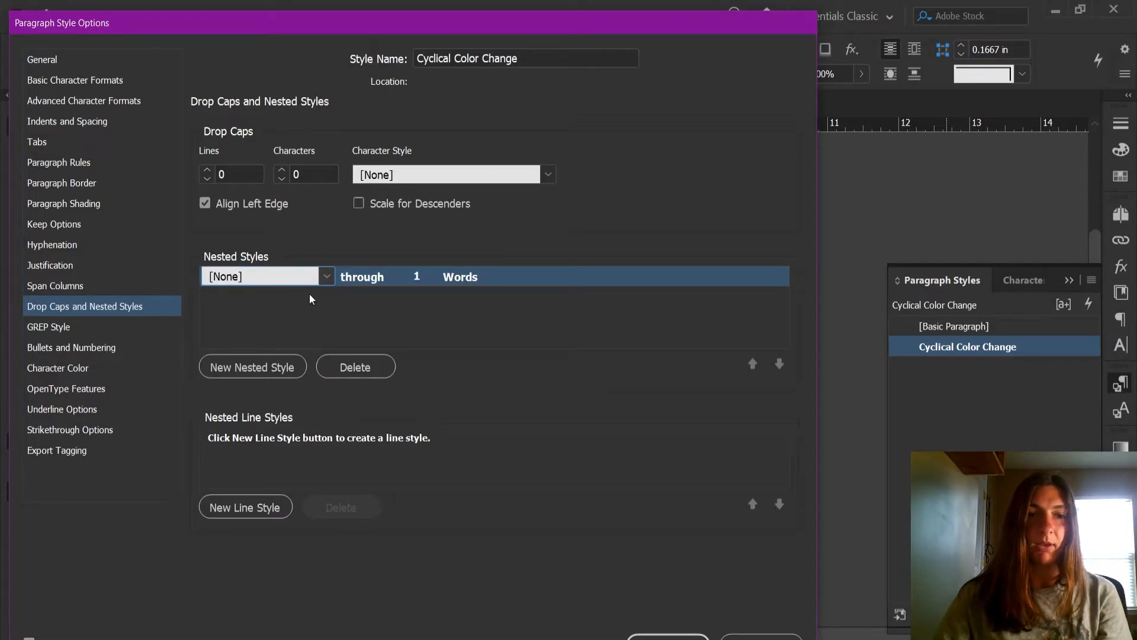
{"action": "left_click", "coordinate": [326, 276]}
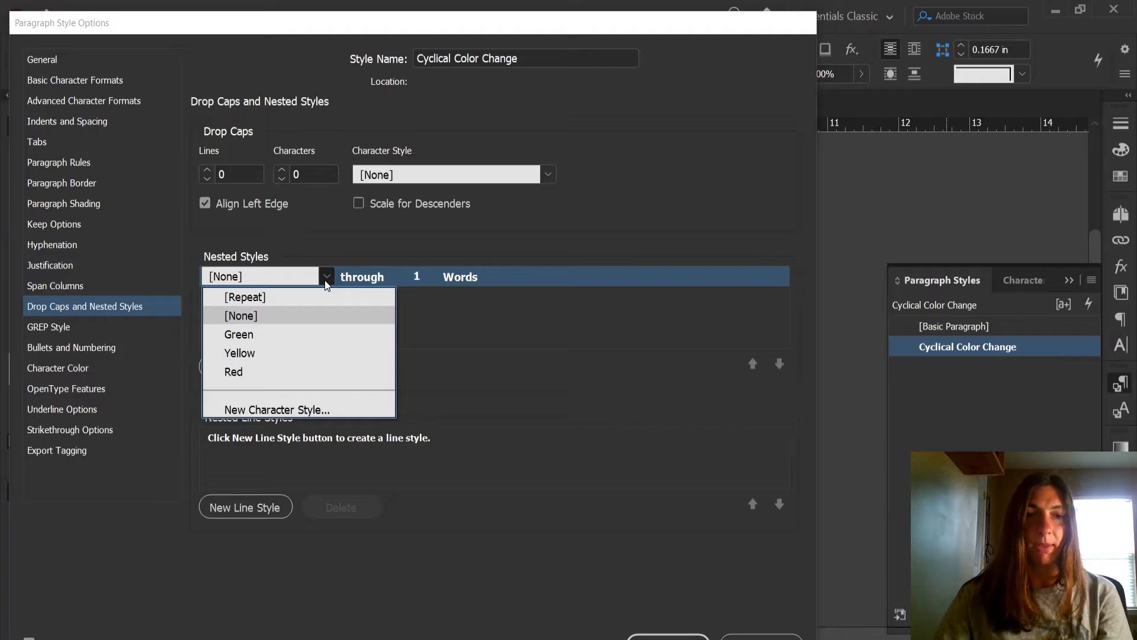
{"action": "left_click", "coordinate": [275, 409]}
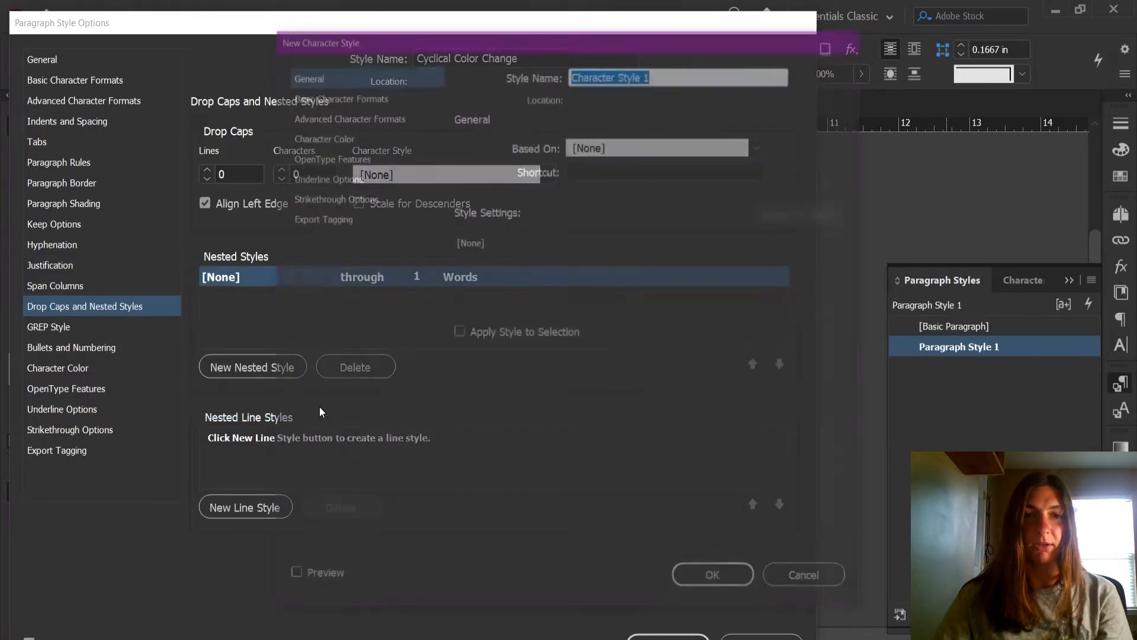
{"action": "type", "text": "B"}
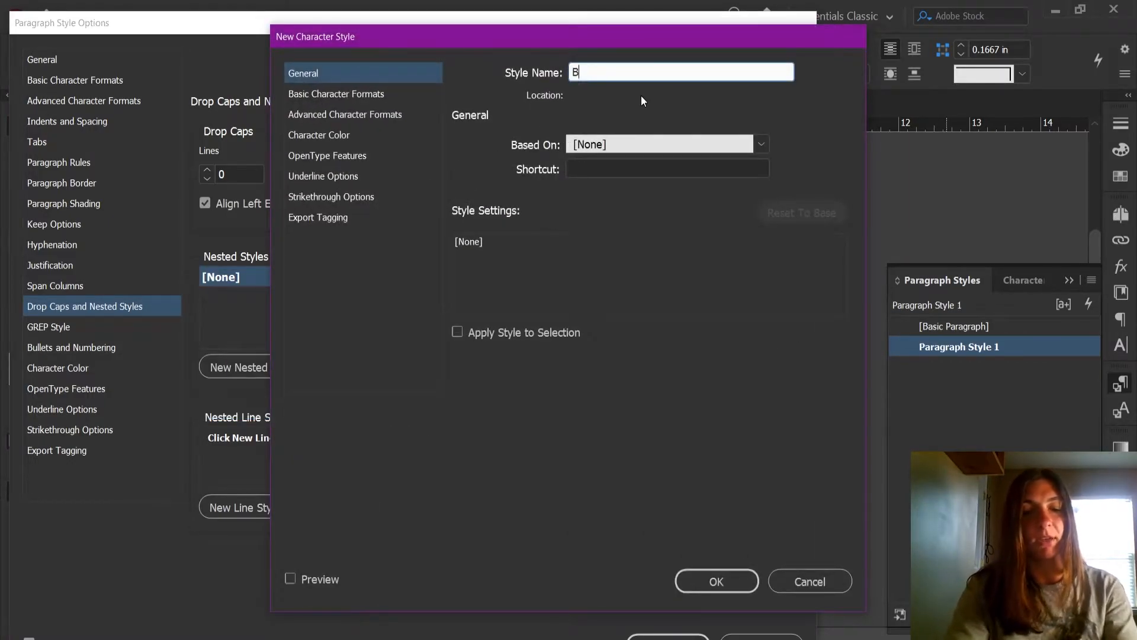
{"action": "type", "text": "lue"}
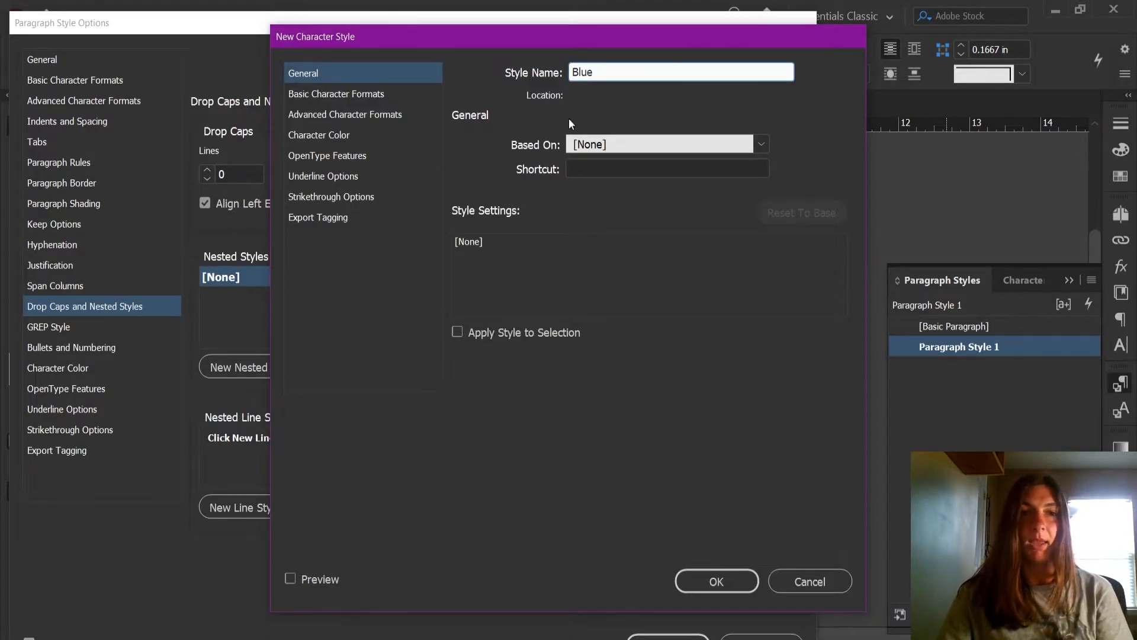
{"action": "left_click", "coordinate": [318, 135]}
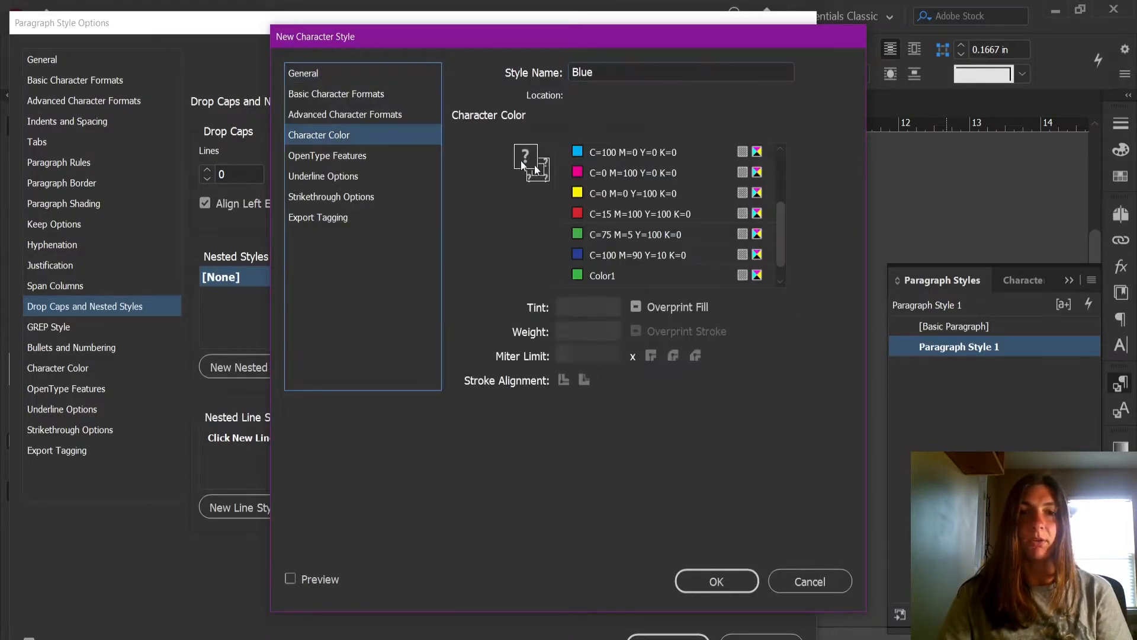
{"action": "left_click", "coordinate": [643, 255]}
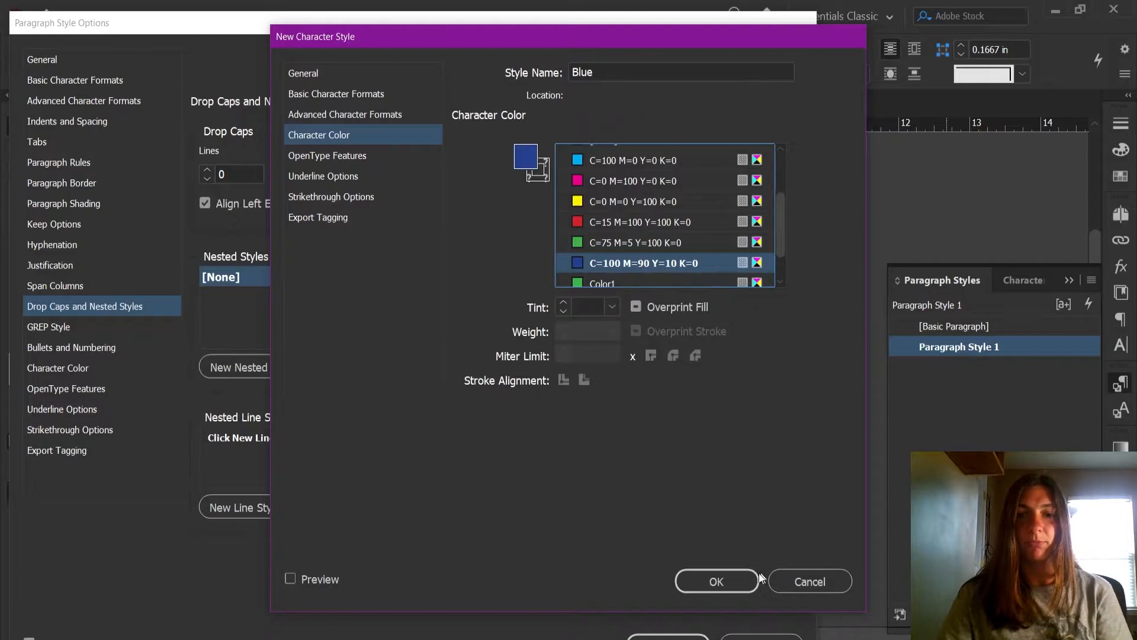
{"action": "left_click", "coordinate": [717, 581]}
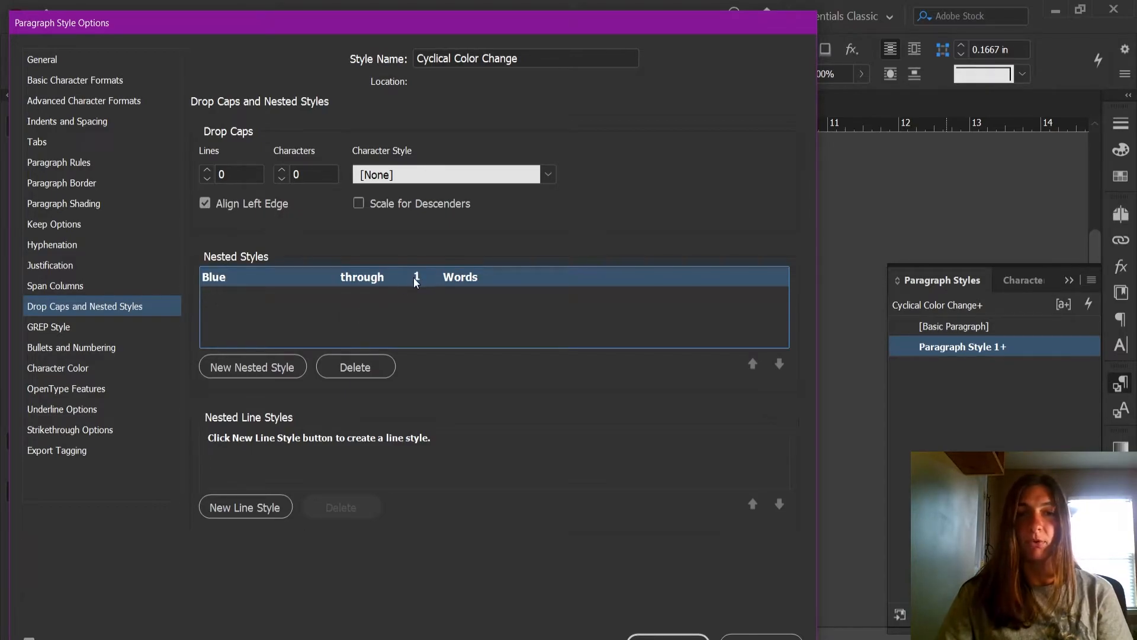
Make Blue run through Characters and add a Green nested style through Characters
{"action": "left_click", "coordinate": [482, 277]}
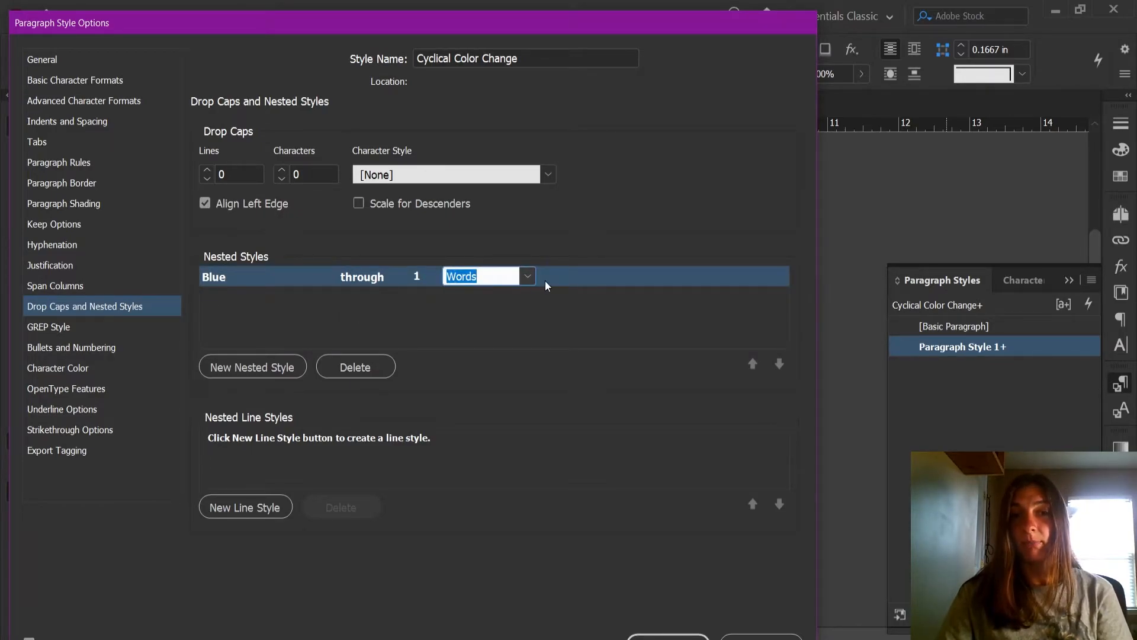
{"action": "left_click", "coordinate": [489, 276]}
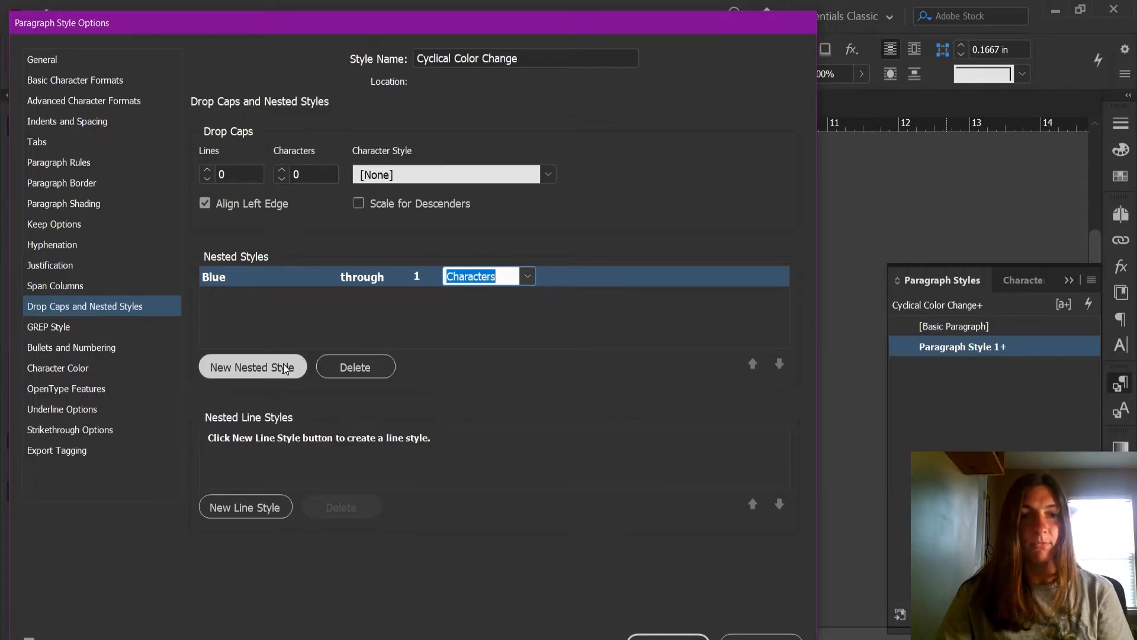
{"action": "left_click", "coordinate": [252, 366]}
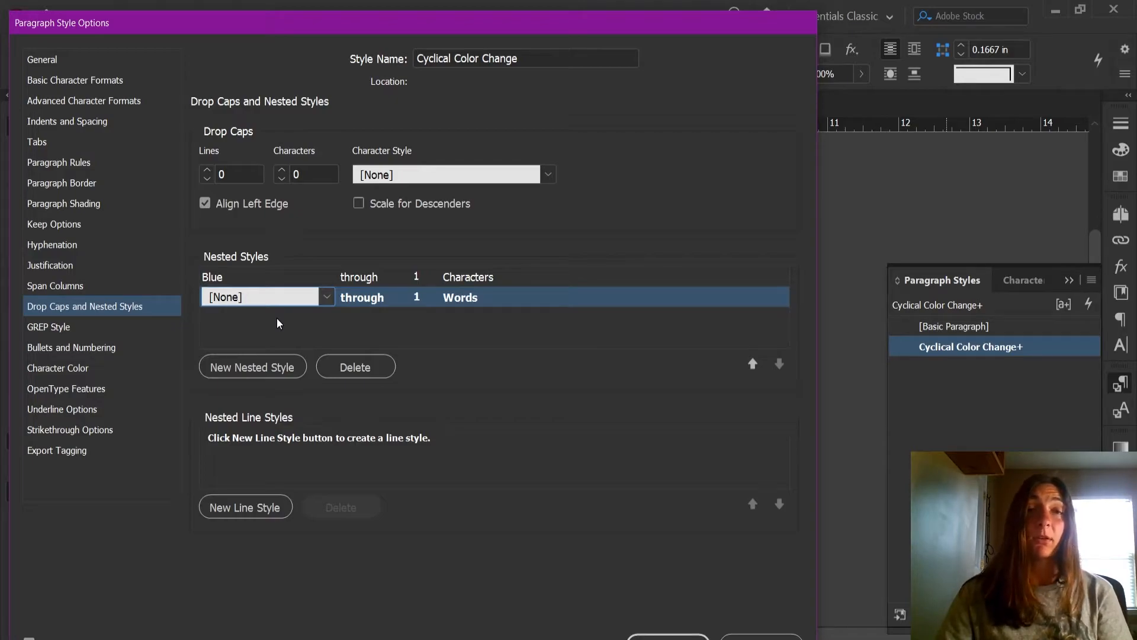
{"action": "mouse_move", "coordinate": [325, 301]}
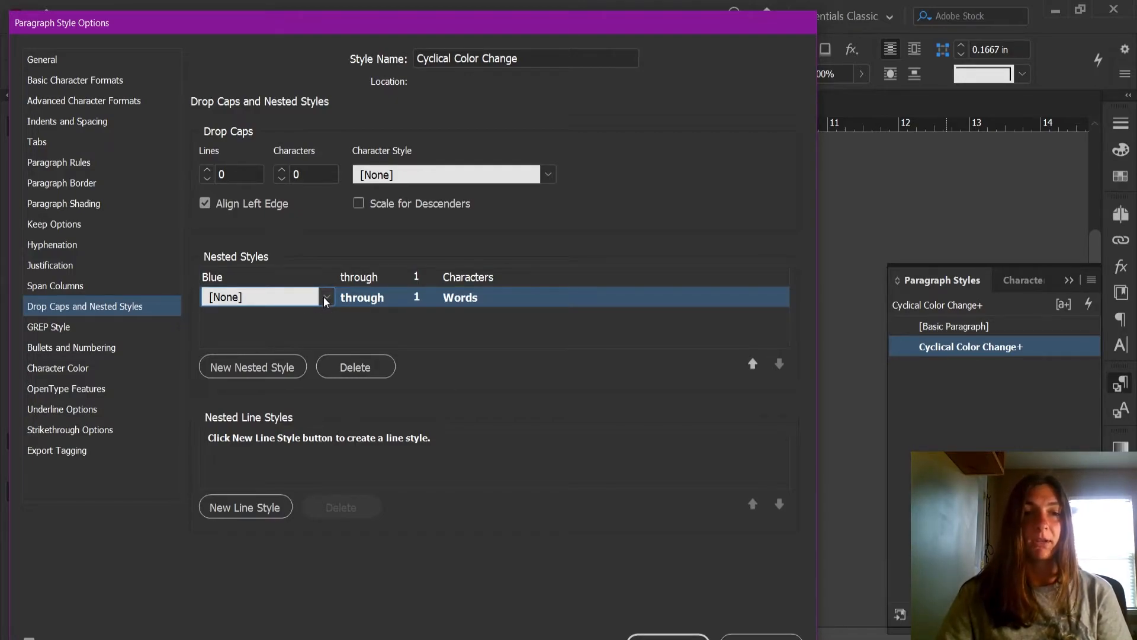
{"action": "left_click", "coordinate": [325, 296]}
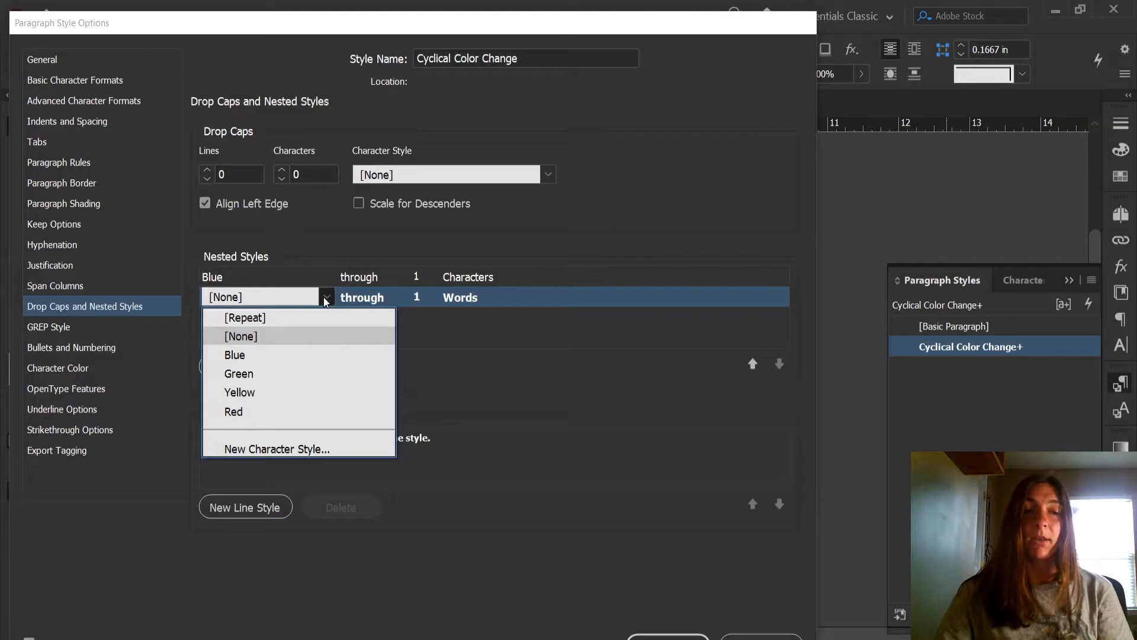
{"action": "mouse_move", "coordinate": [239, 374]}
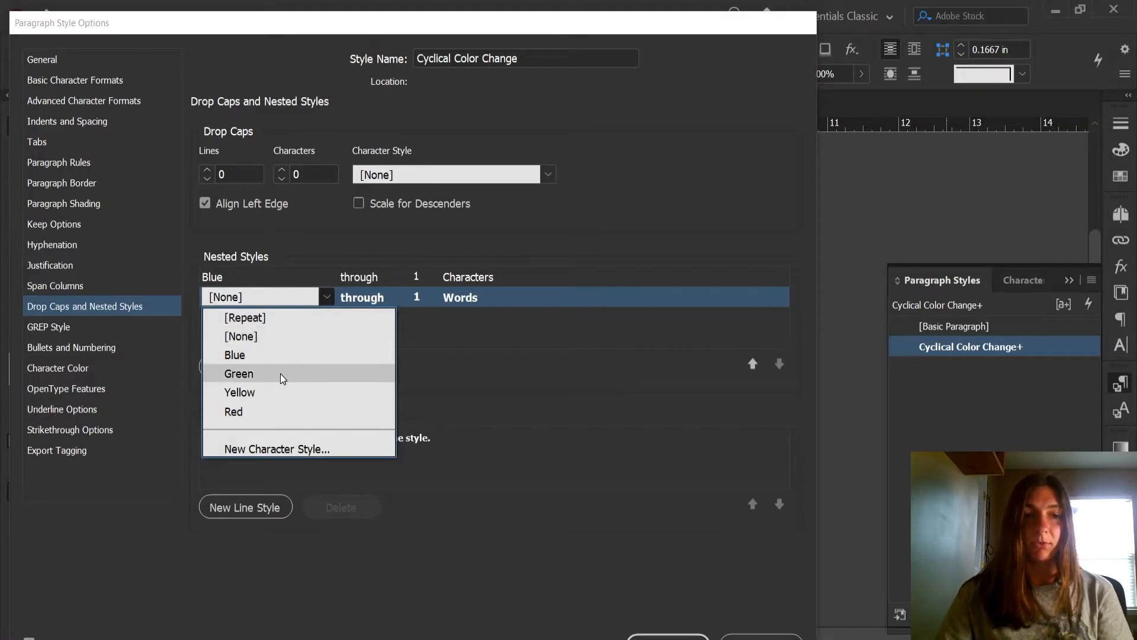
{"action": "mouse_move", "coordinate": [269, 380]}
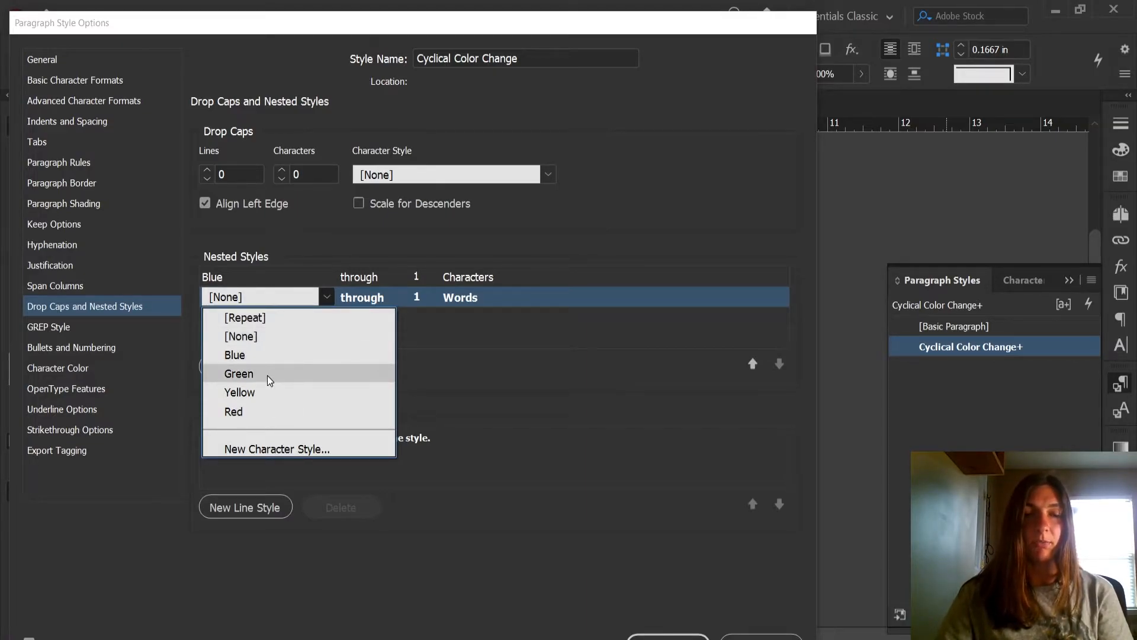
{"action": "mouse_move", "coordinate": [259, 379]}
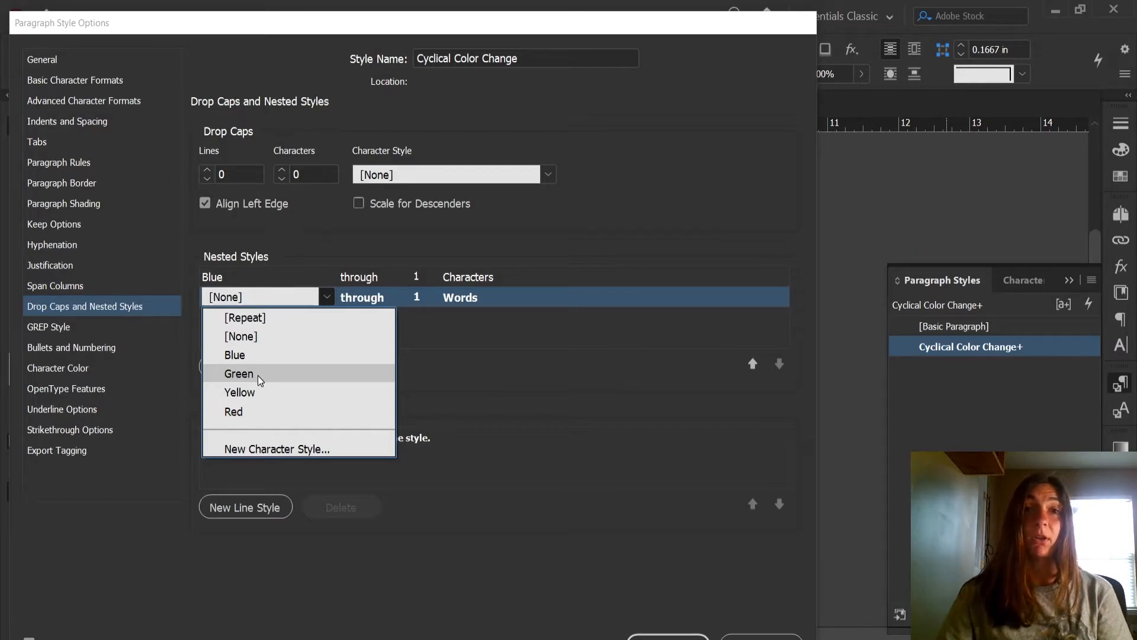
{"action": "left_click", "coordinate": [239, 372]}
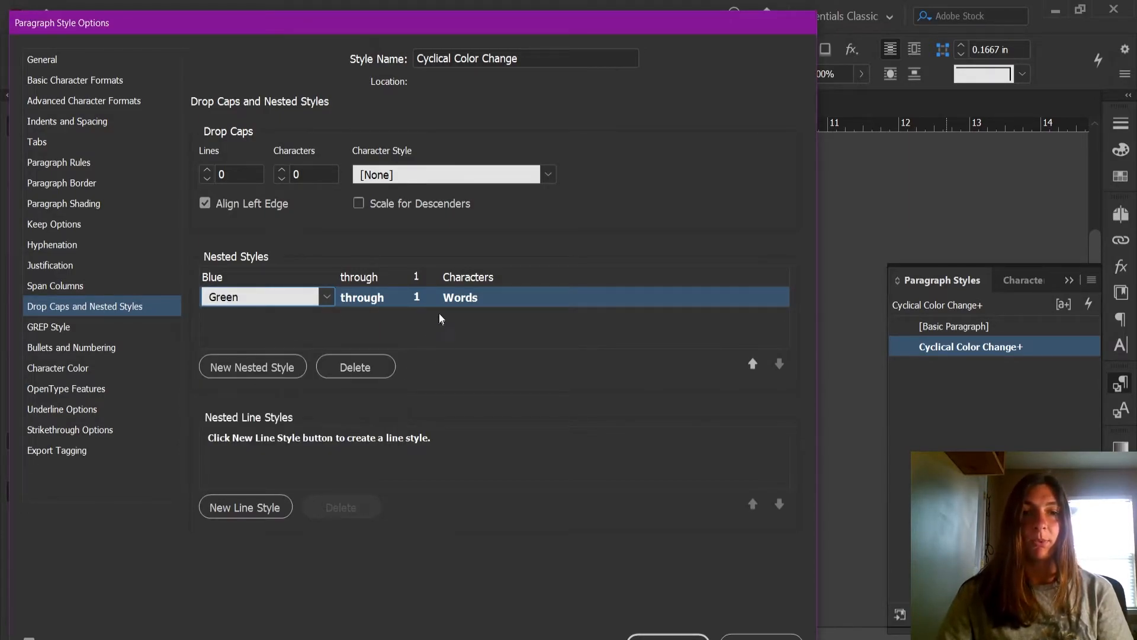
{"action": "left_click", "coordinate": [527, 297]}
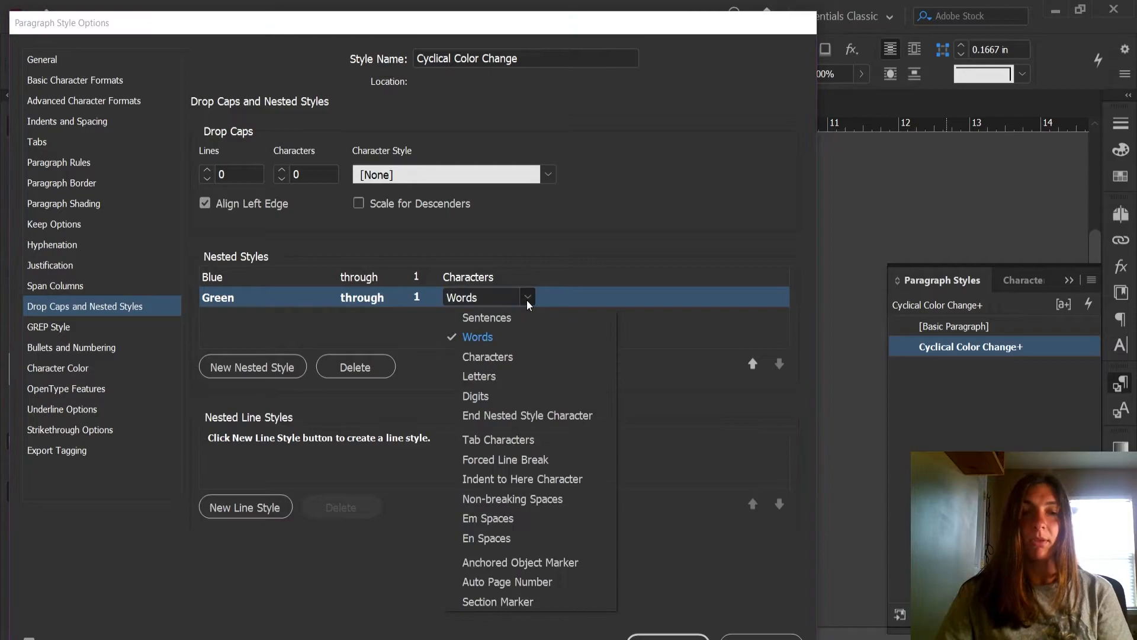
{"action": "left_click", "coordinate": [488, 356]}
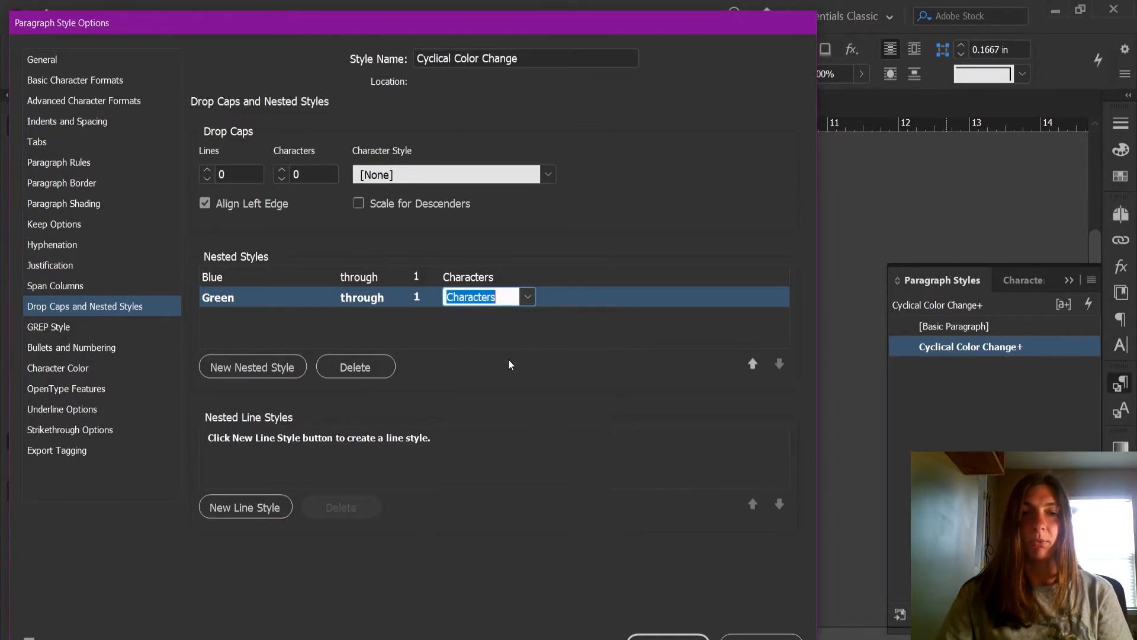
Add a third nested style, Red, applying through Characters
{"action": "left_click", "coordinate": [252, 366]}
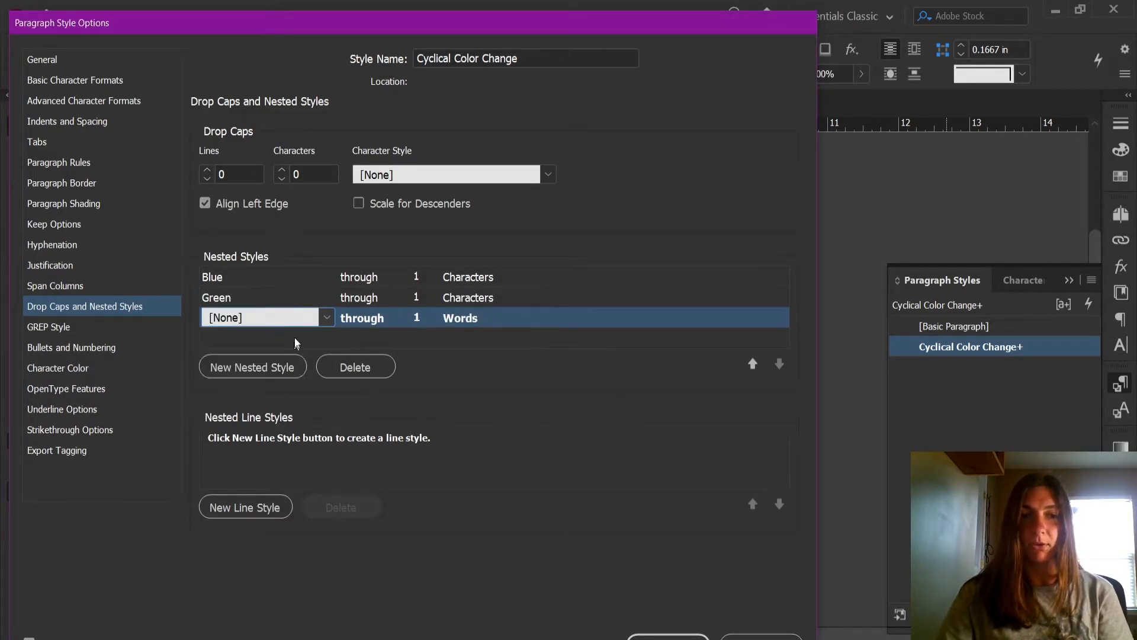
{"action": "left_click", "coordinate": [325, 317]}
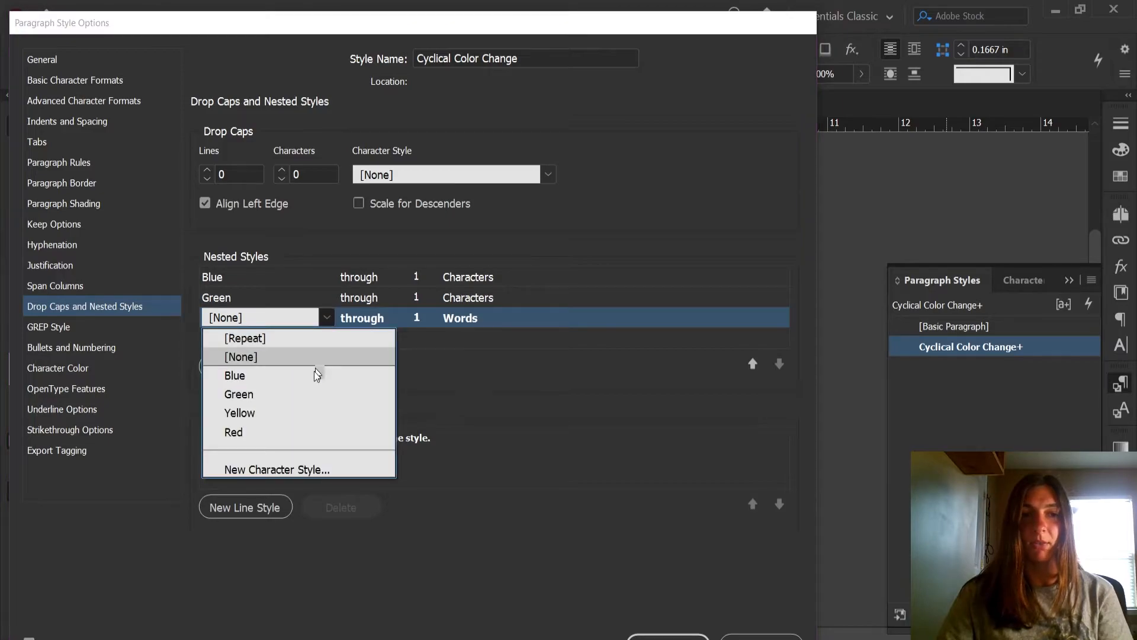
{"action": "mouse_move", "coordinate": [298, 432]}
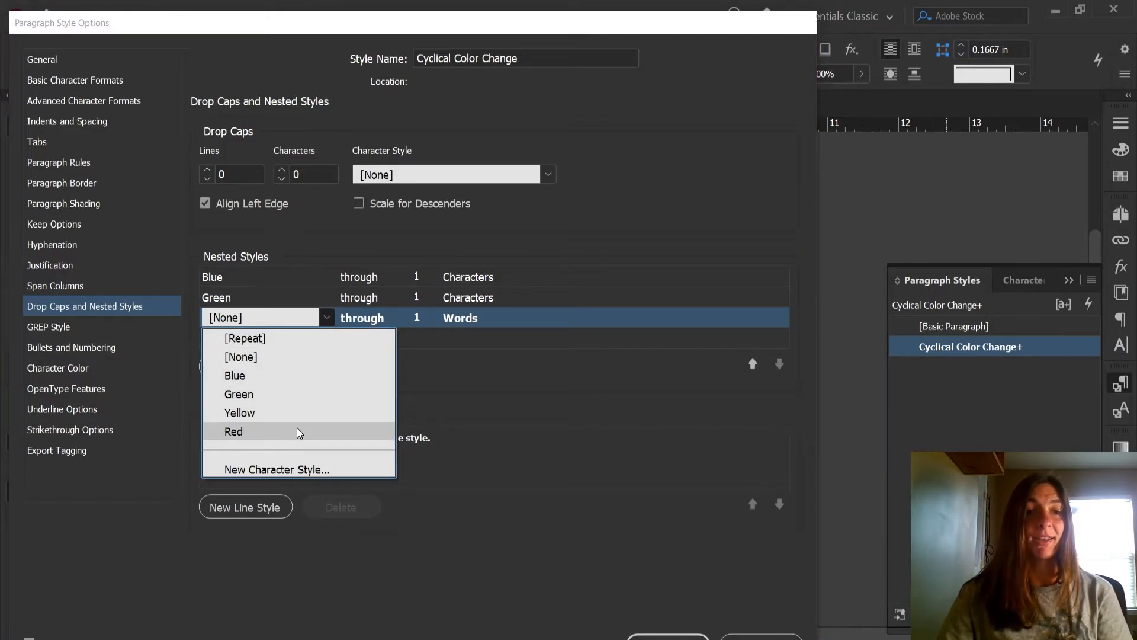
{"action": "left_click", "coordinate": [233, 431]}
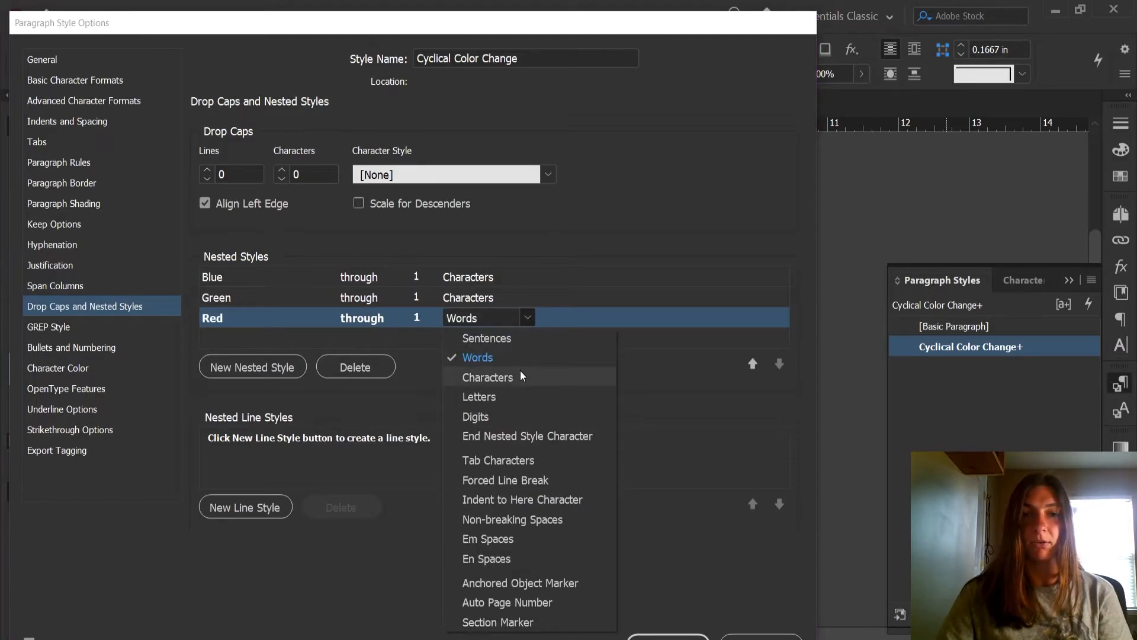
{"action": "left_click", "coordinate": [487, 376]}
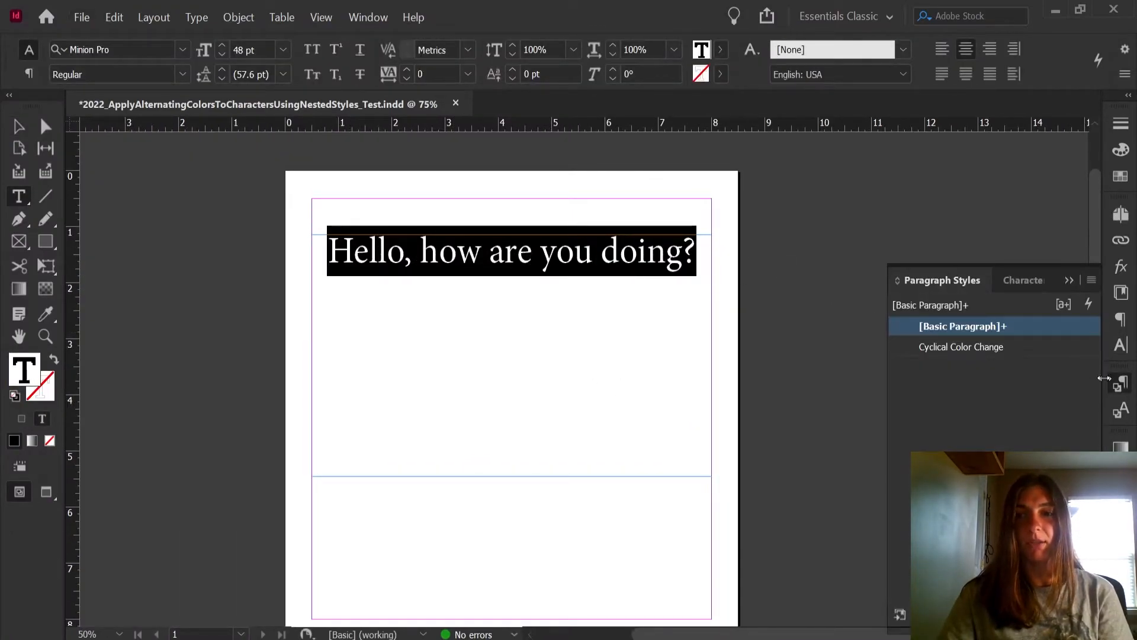
Apply Cyclical Color Change to the greeting, then reopen that style's options
{"action": "left_click", "coordinate": [961, 346]}
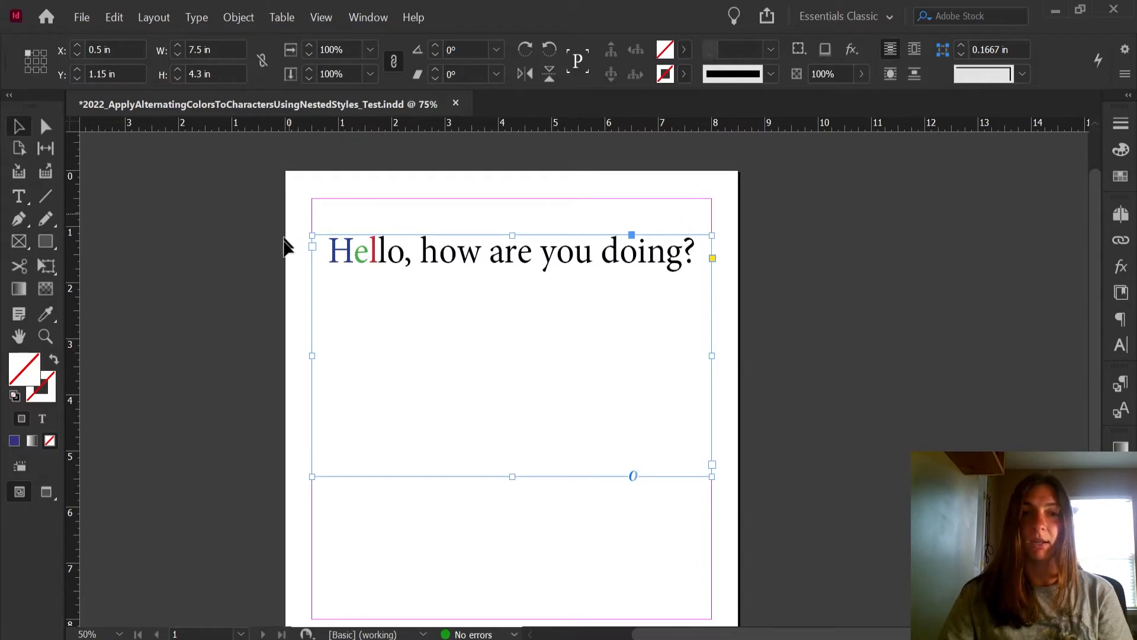
{"action": "mouse_move", "coordinate": [805, 274]}
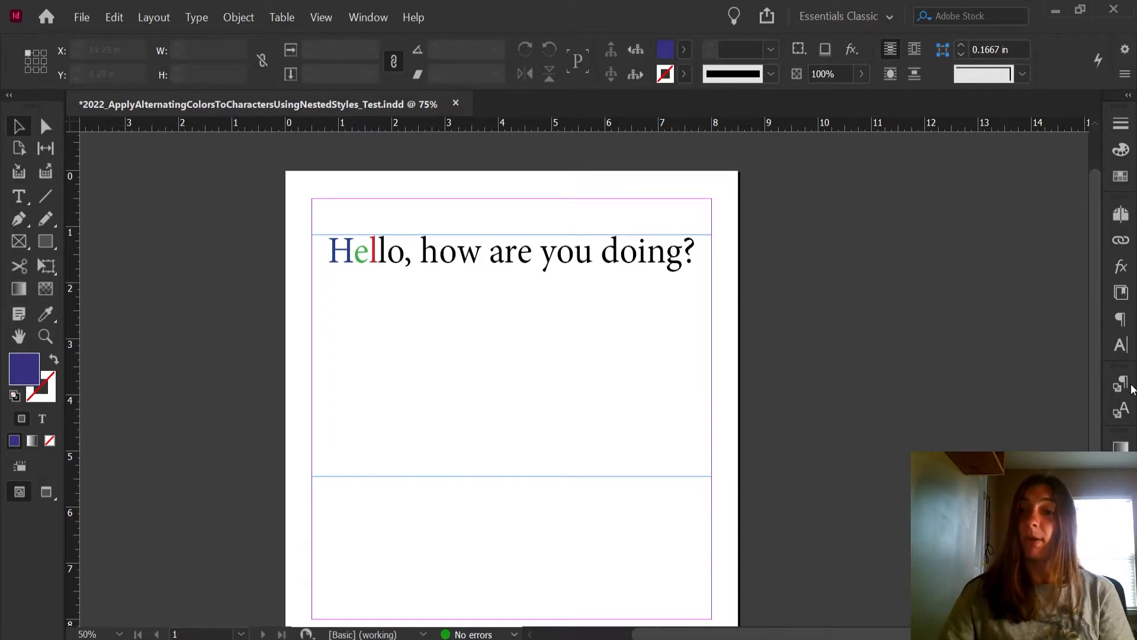
{"action": "left_click", "coordinate": [1119, 384]}
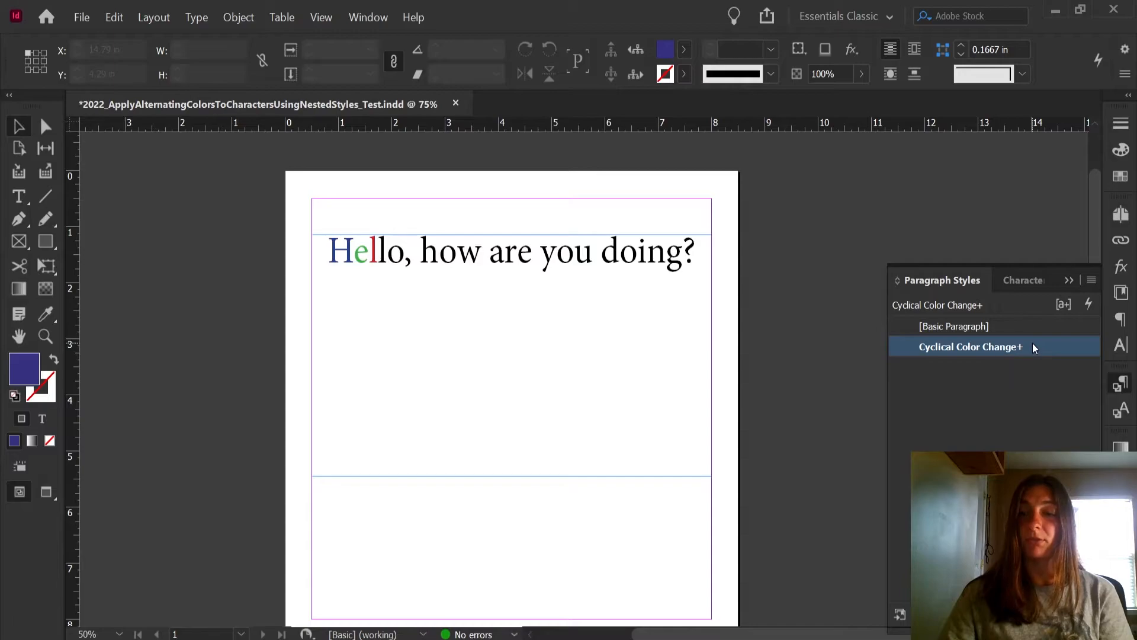
{"action": "double_click", "coordinate": [970, 346]}
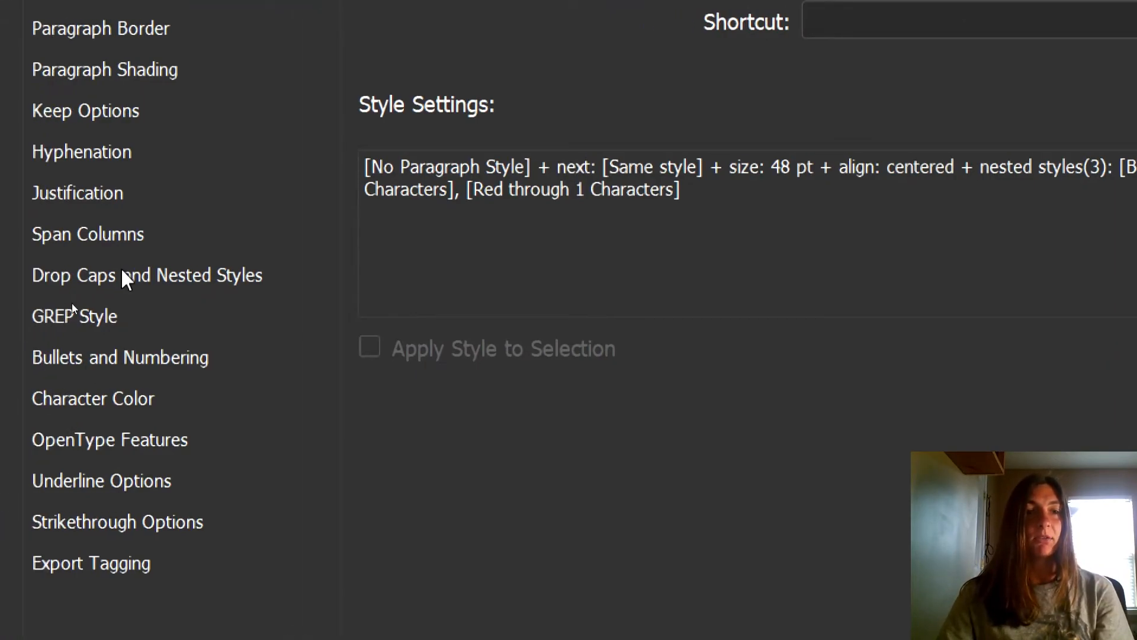
Add a fourth nested style set to [Repeat] for the last 3 styles
{"action": "left_click", "coordinate": [146, 275]}
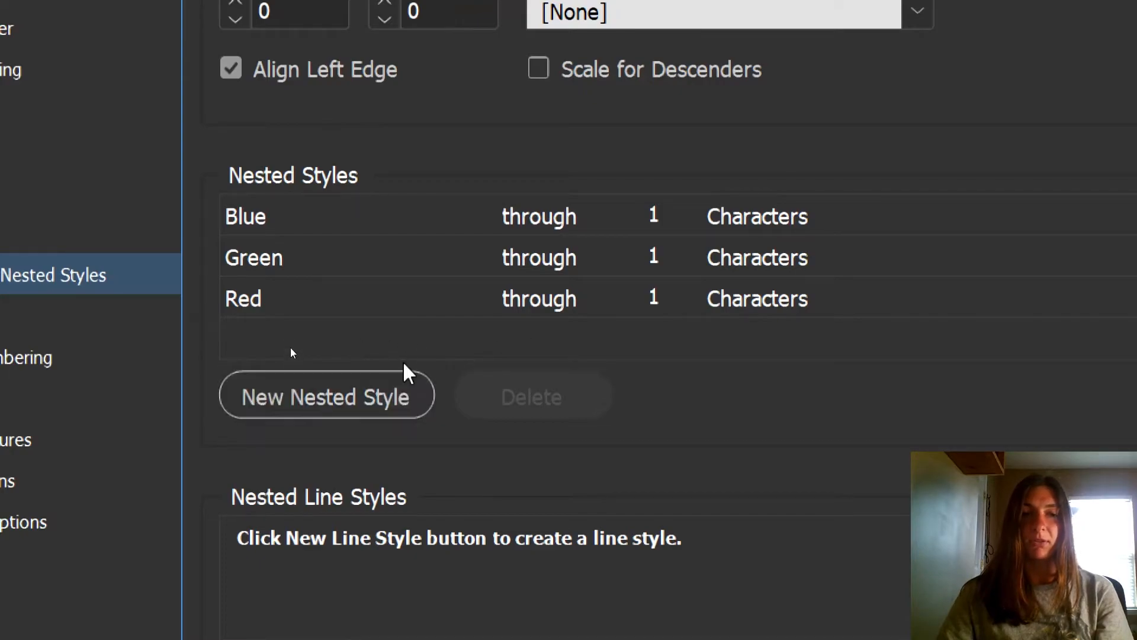
{"action": "left_click", "coordinate": [326, 396]}
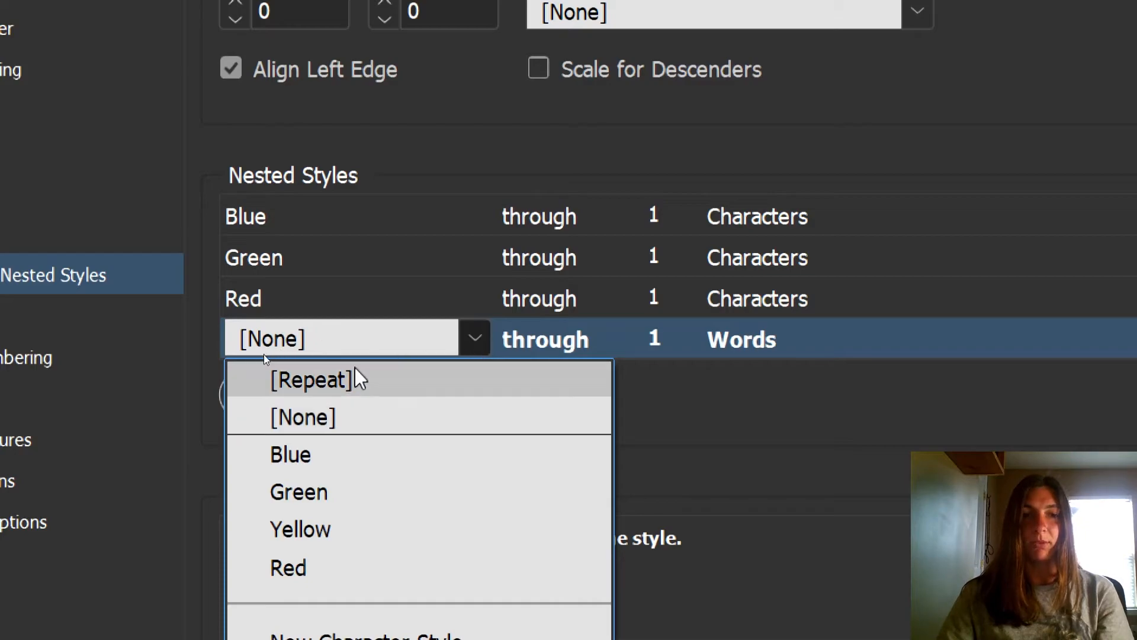
{"action": "left_click", "coordinate": [310, 380]}
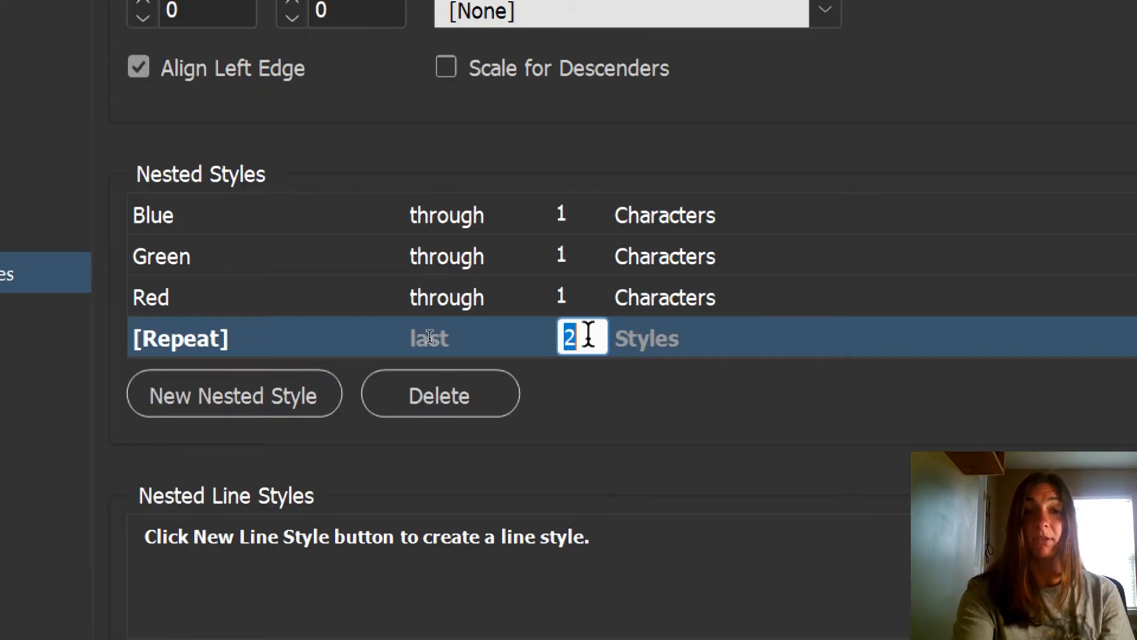
{"action": "type", "text": "3"}
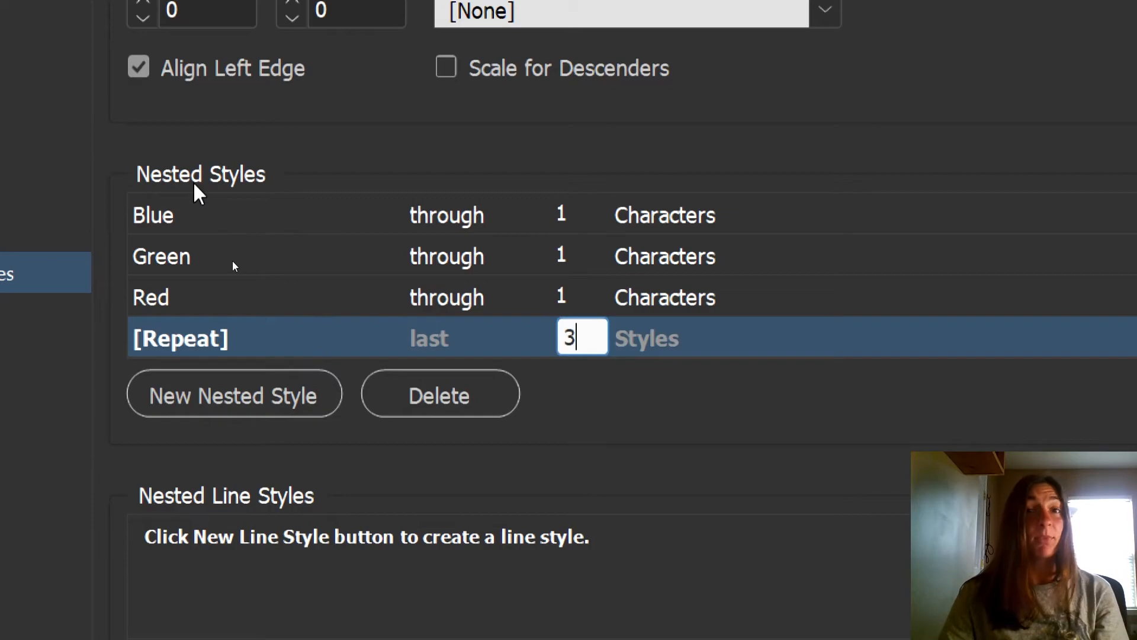
{"action": "mouse_move", "coordinate": [628, 432]}
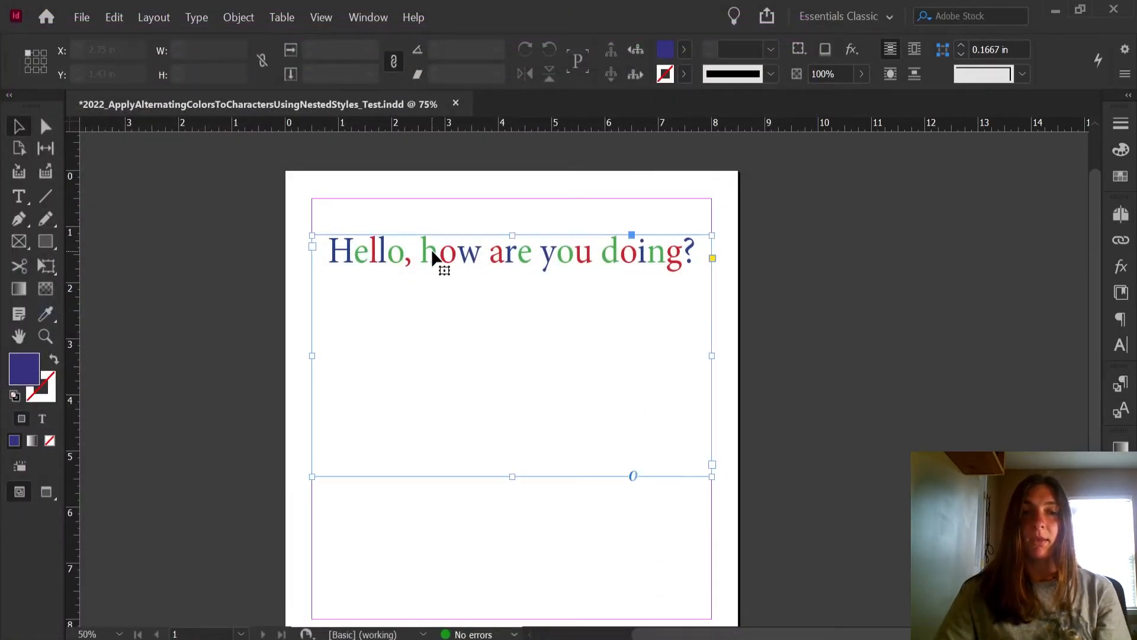
Click into the greeting, then deselect to check its letters cycle blue, green, red
{"action": "left_click", "coordinate": [417, 250]}
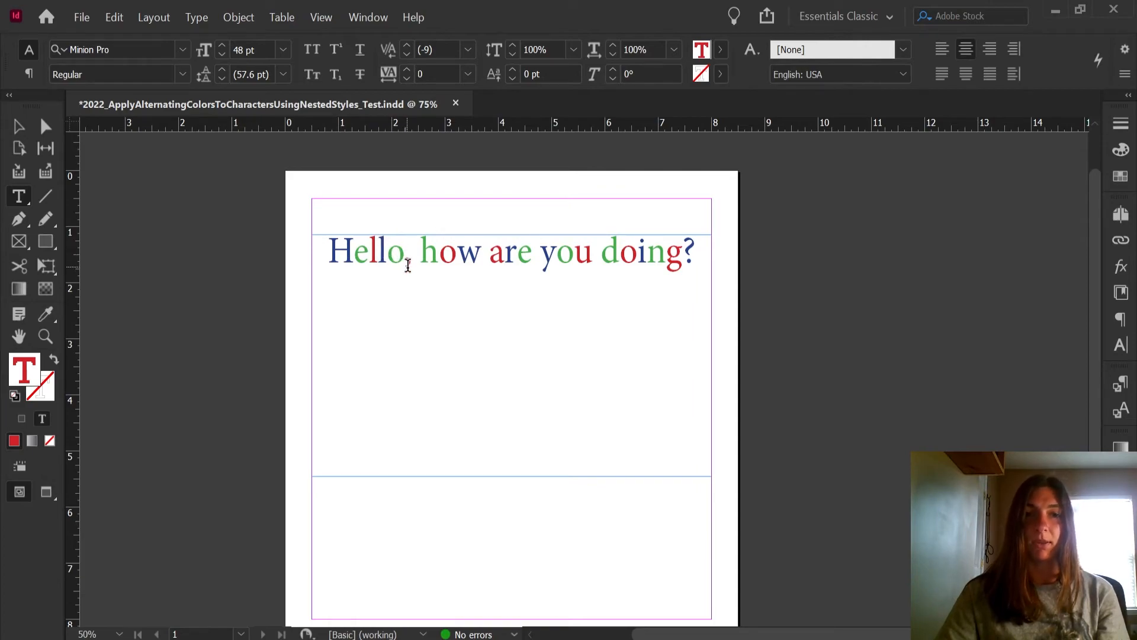
{"action": "left_click", "coordinate": [414, 251]}
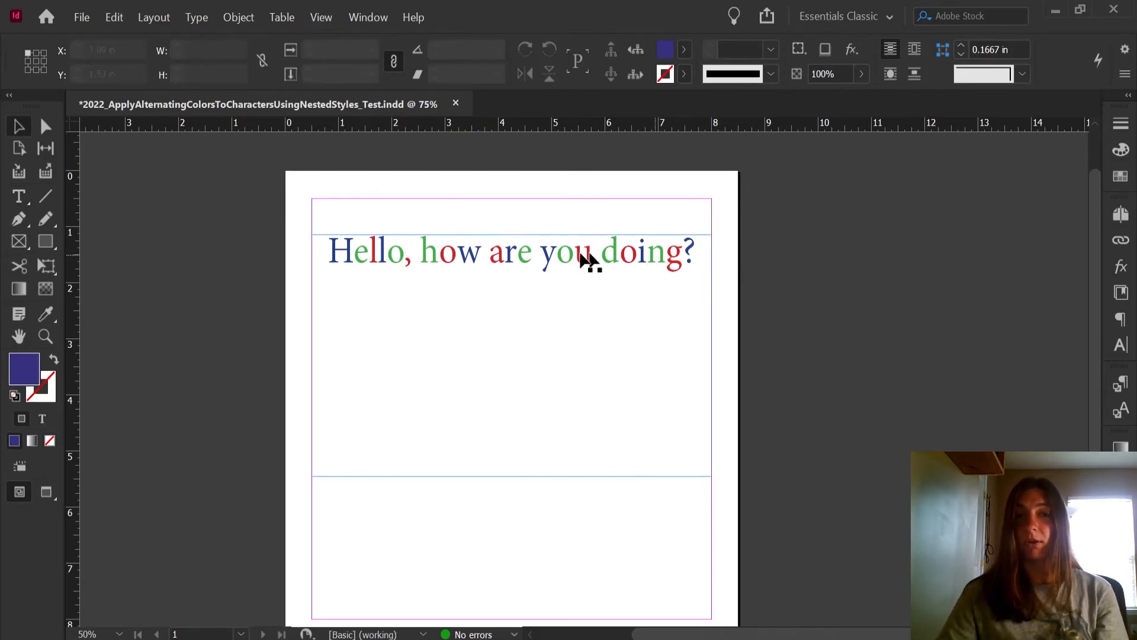
{"action": "left_click", "coordinate": [331, 250]}
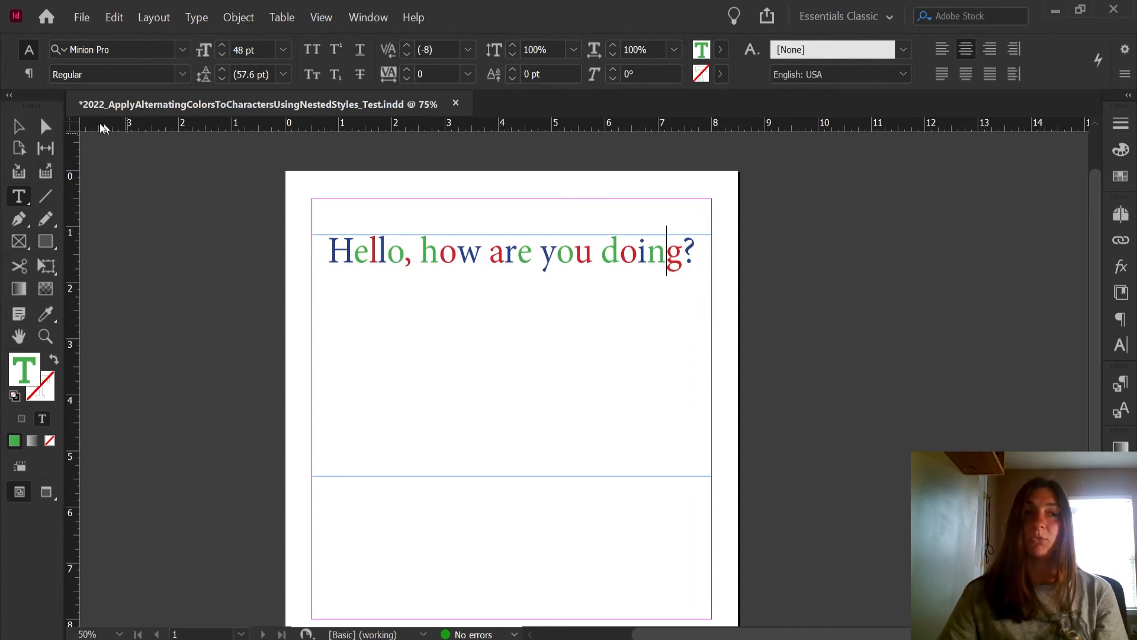
{"action": "left_click", "coordinate": [18, 126]}
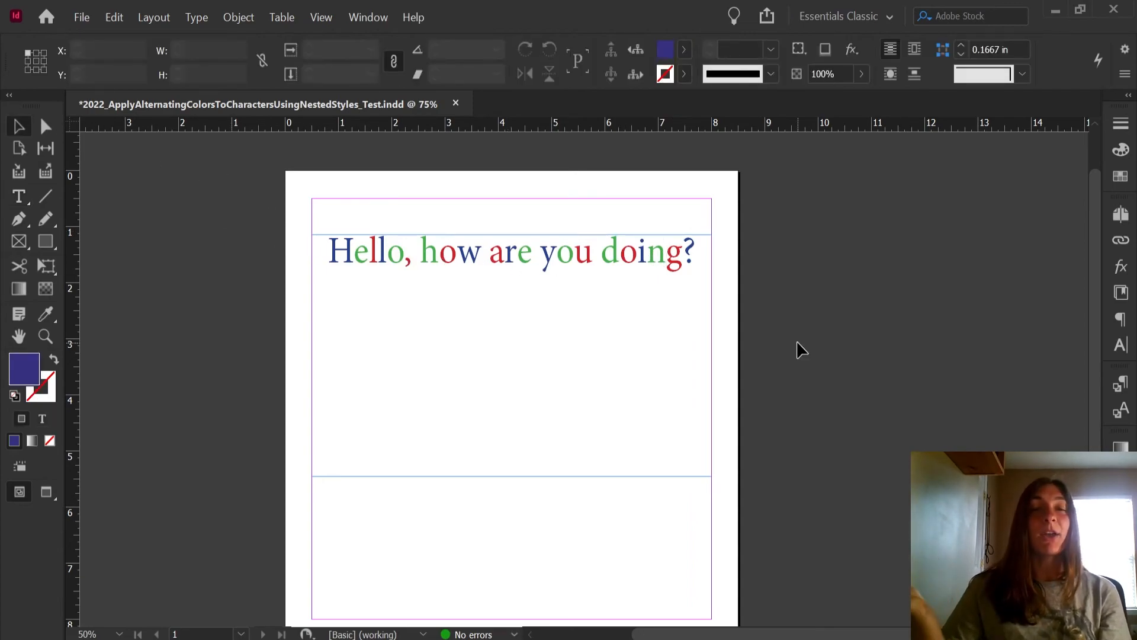